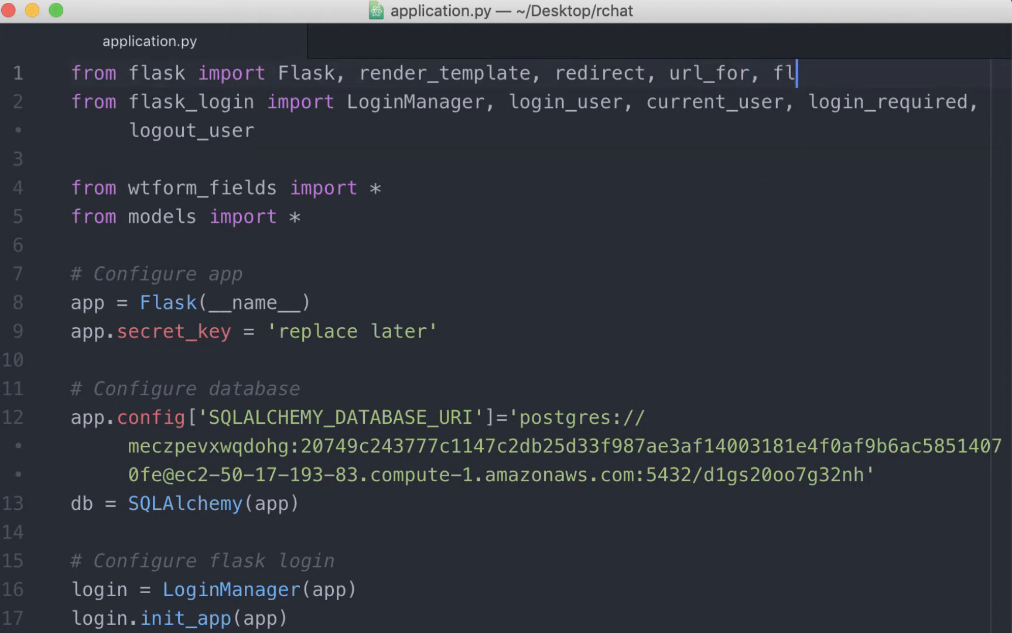
# - Finish importing flash from flask and move to the registration route's validation check
pyautogui.write('ash')
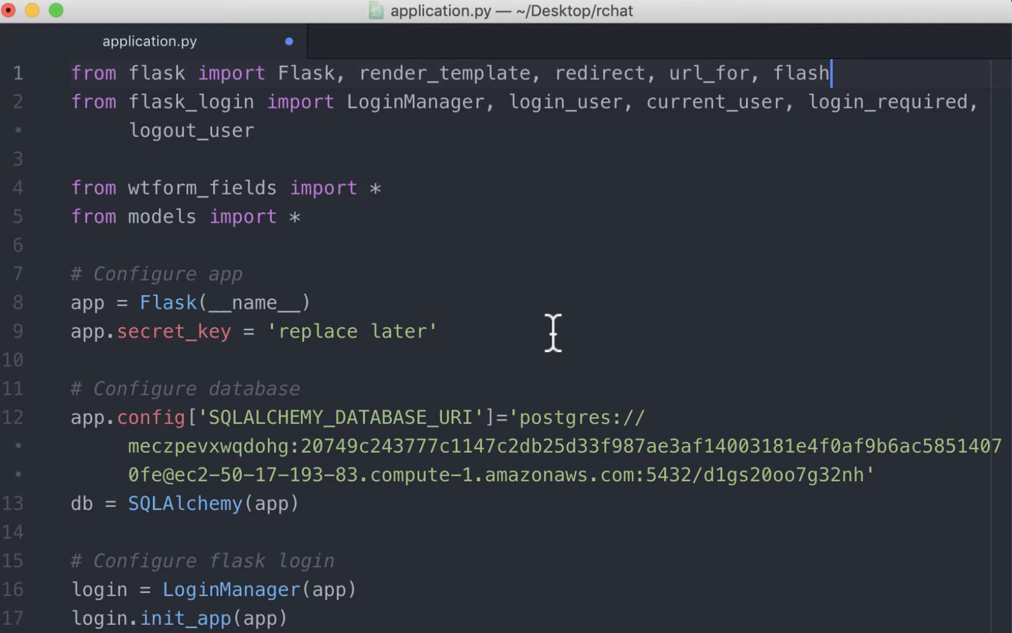
pyautogui.scroll(-3)
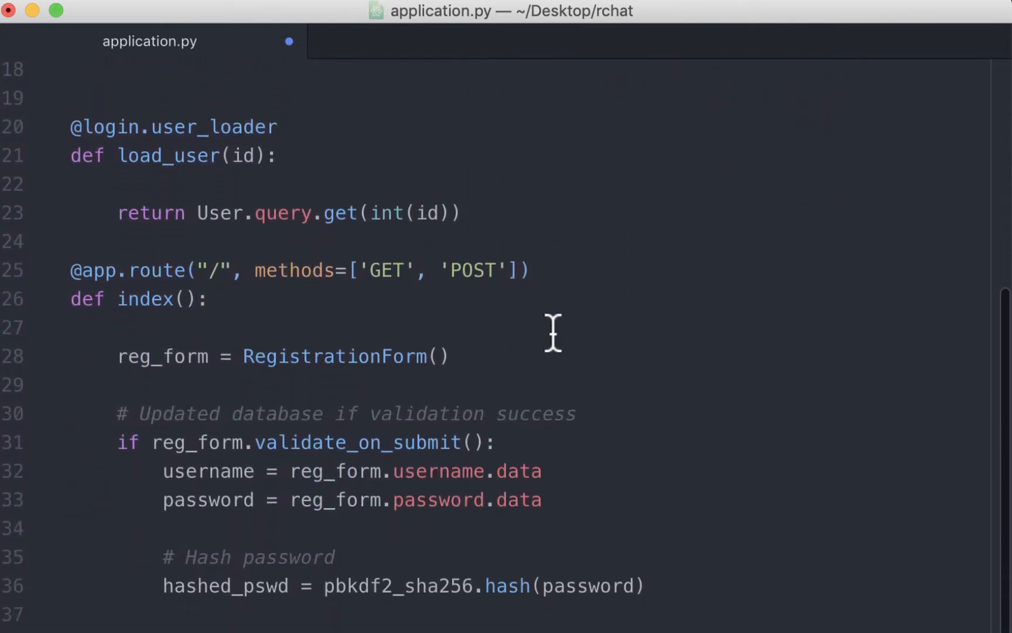
pyautogui.scroll(-3)
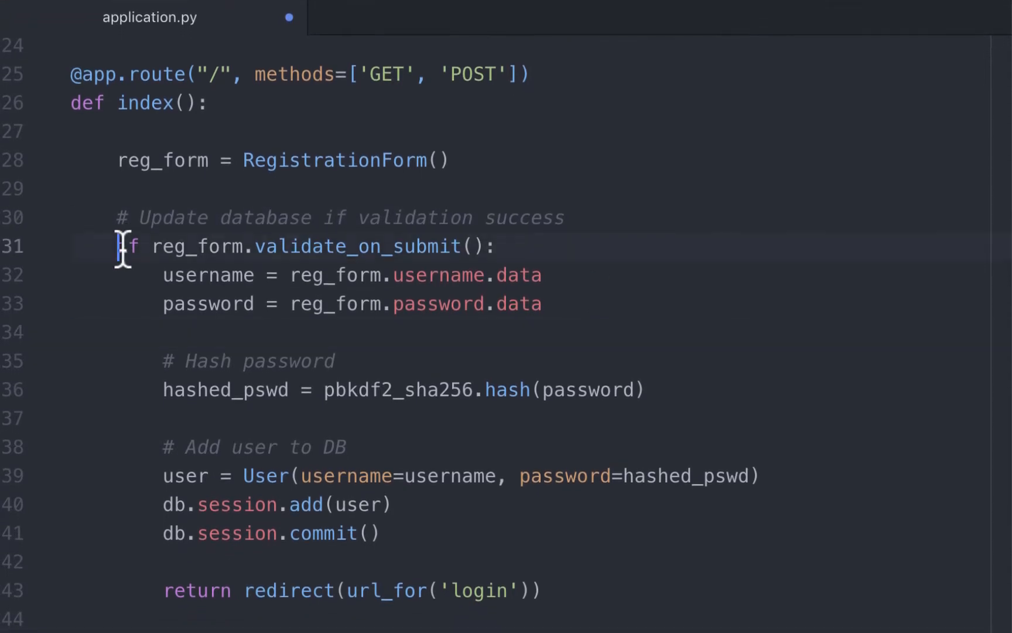
pyautogui.click(513, 246)
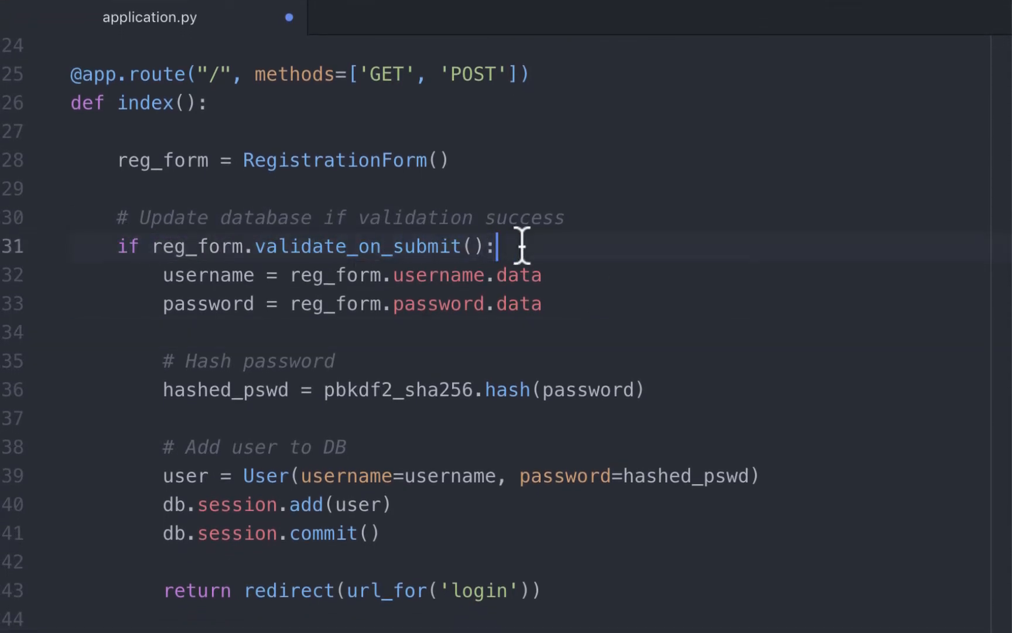
pyautogui.doubleClick(193, 388)
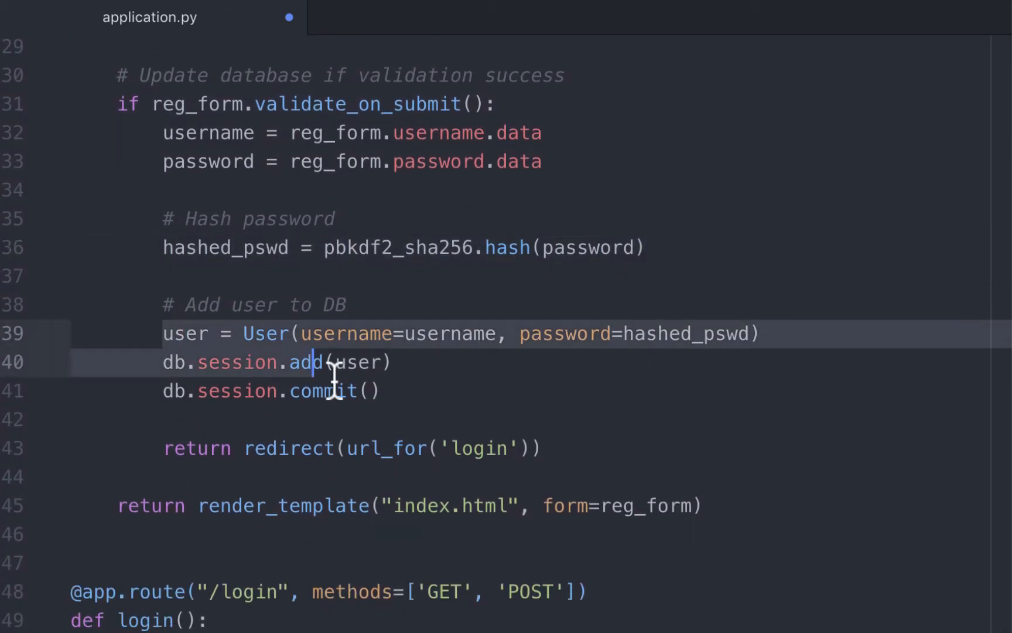
# - Insert flash('Registered succesfully. Please login.') above the redirect to login
pyautogui.scroll(-3)
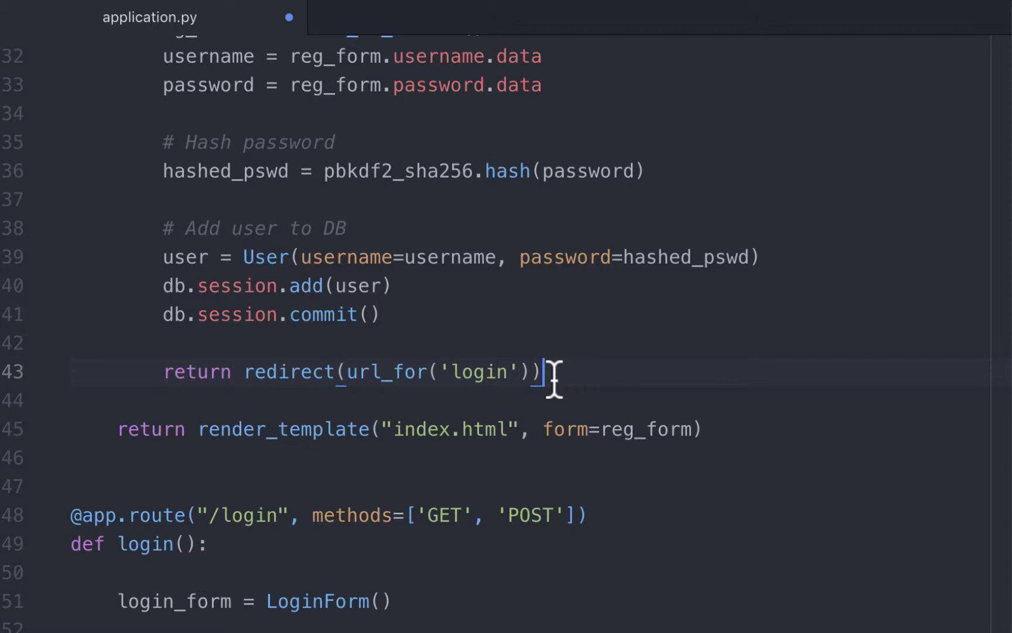
pyautogui.write('flash')
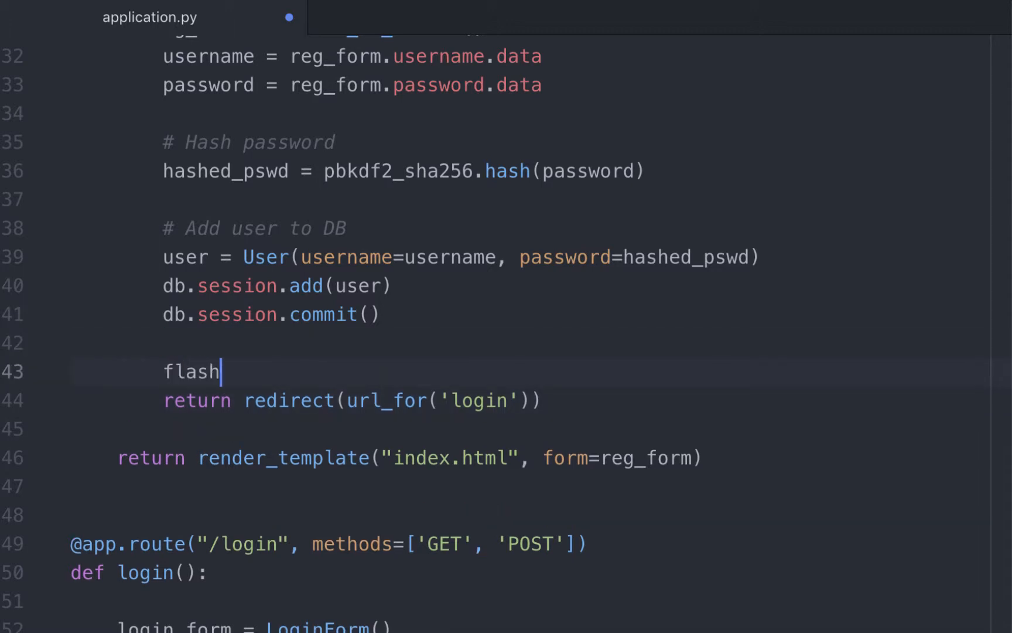
pyautogui.write("('')")
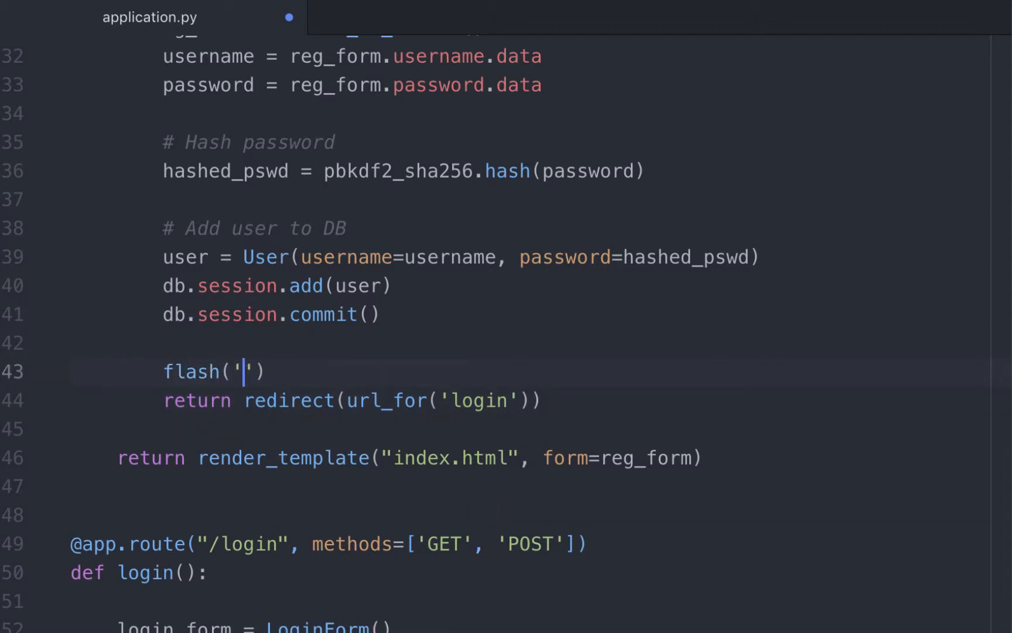
pyautogui.write('Regis')
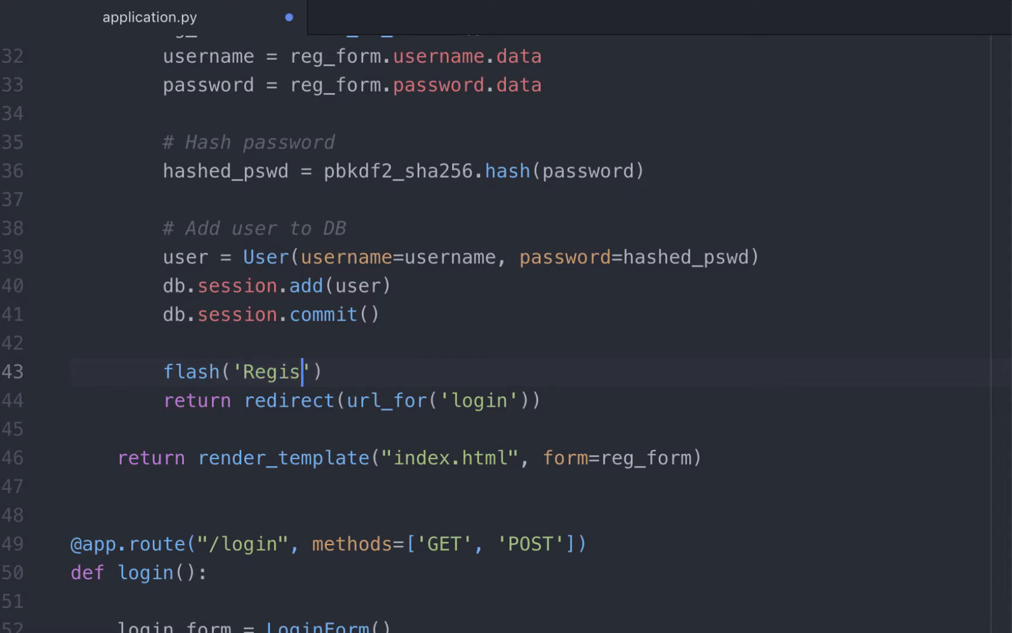
pyautogui.write('tered succesfully. Please l')
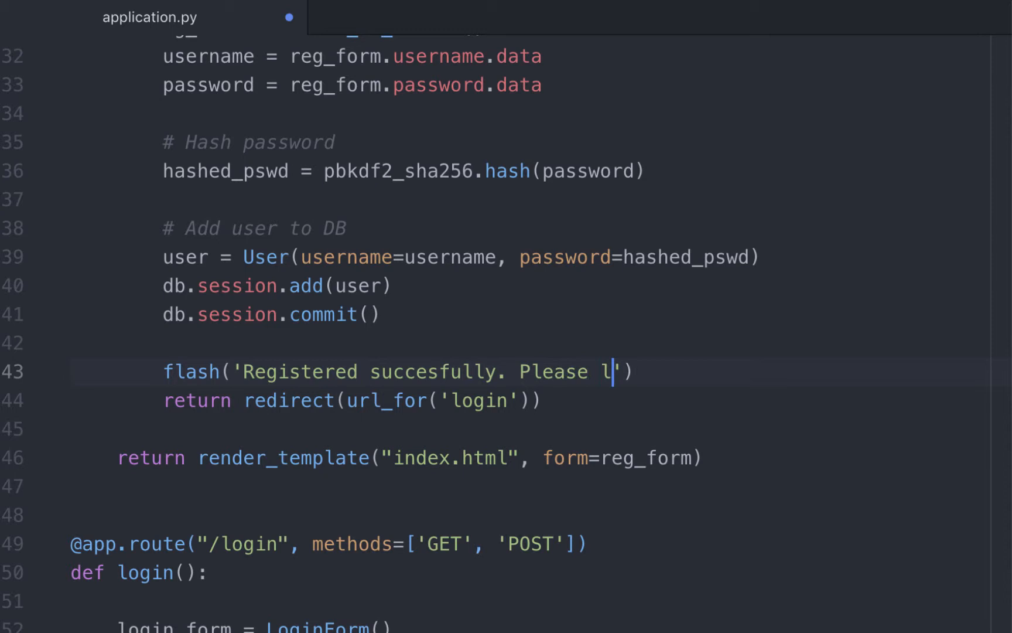
pyautogui.write('ogin.')
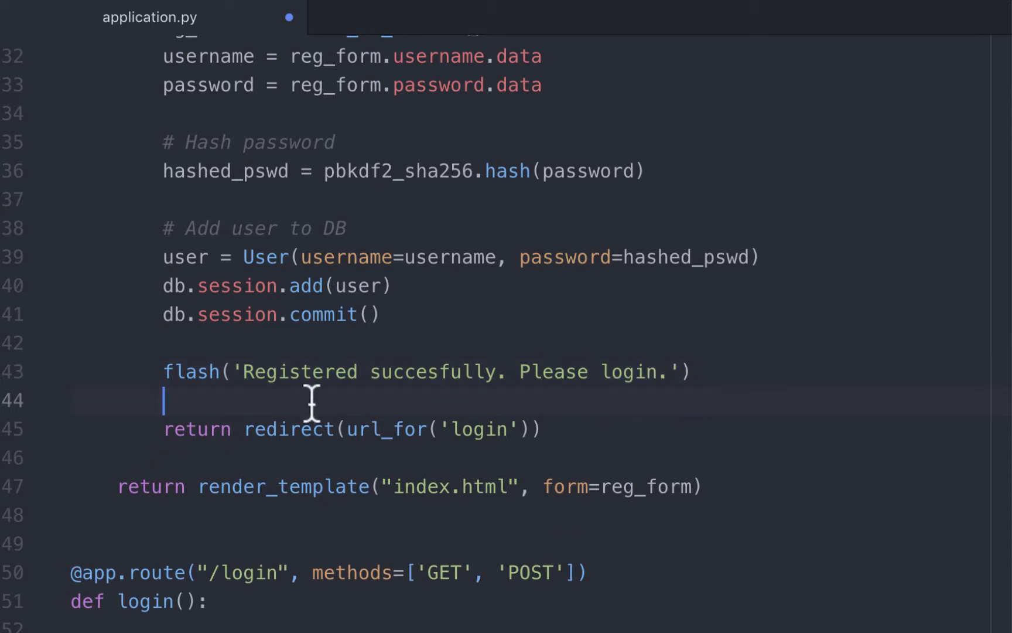
pyautogui.moveTo(466, 436)
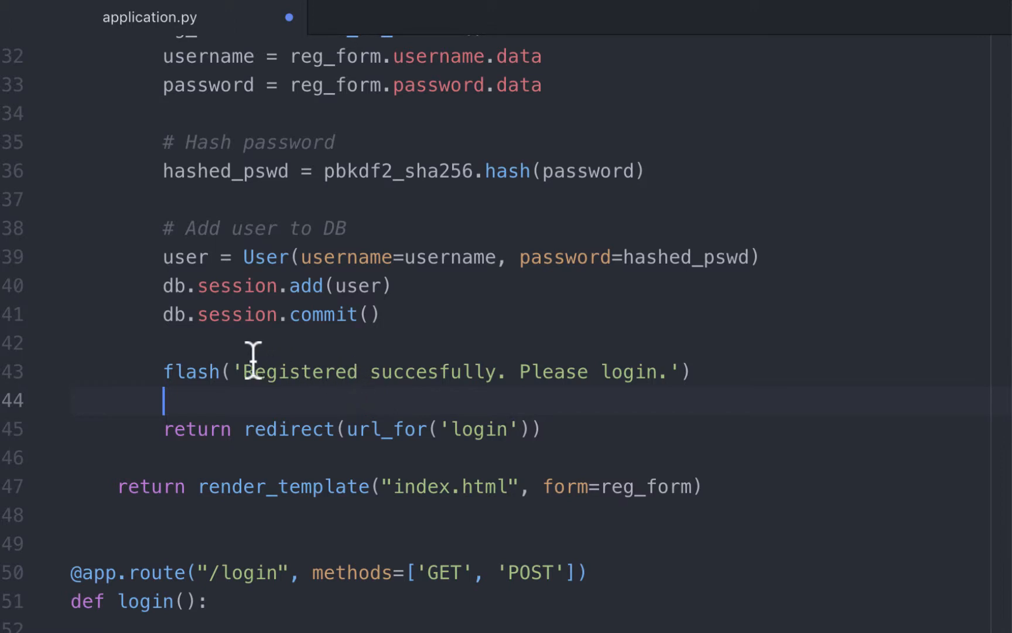
pyautogui.moveTo(246, 371); pyautogui.dragTo(474, 371)
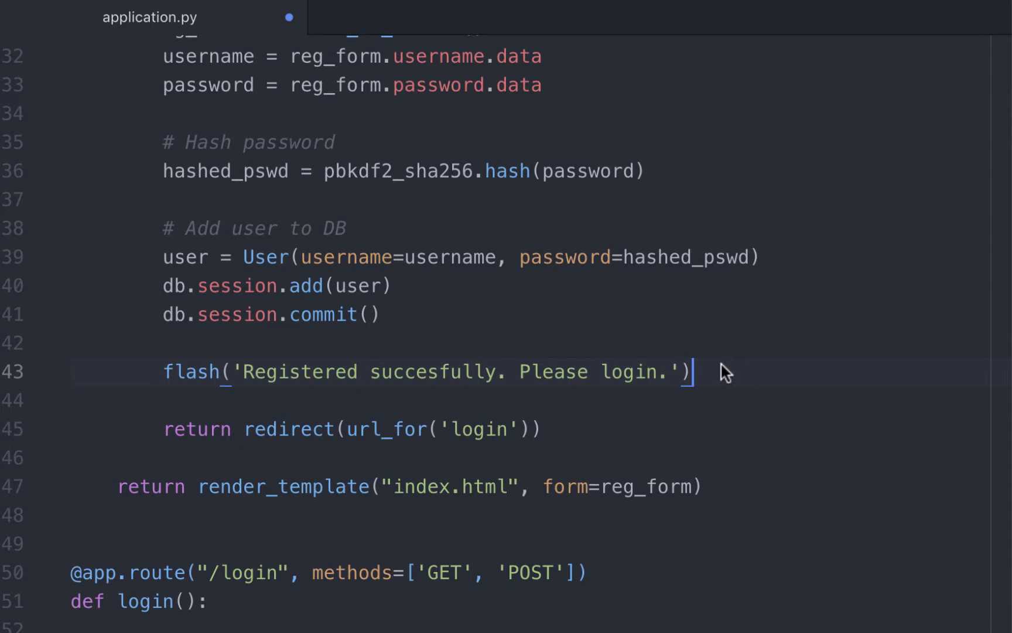
# - Add 'success' as the category argument of the registration flash call
pyautogui.write(',')
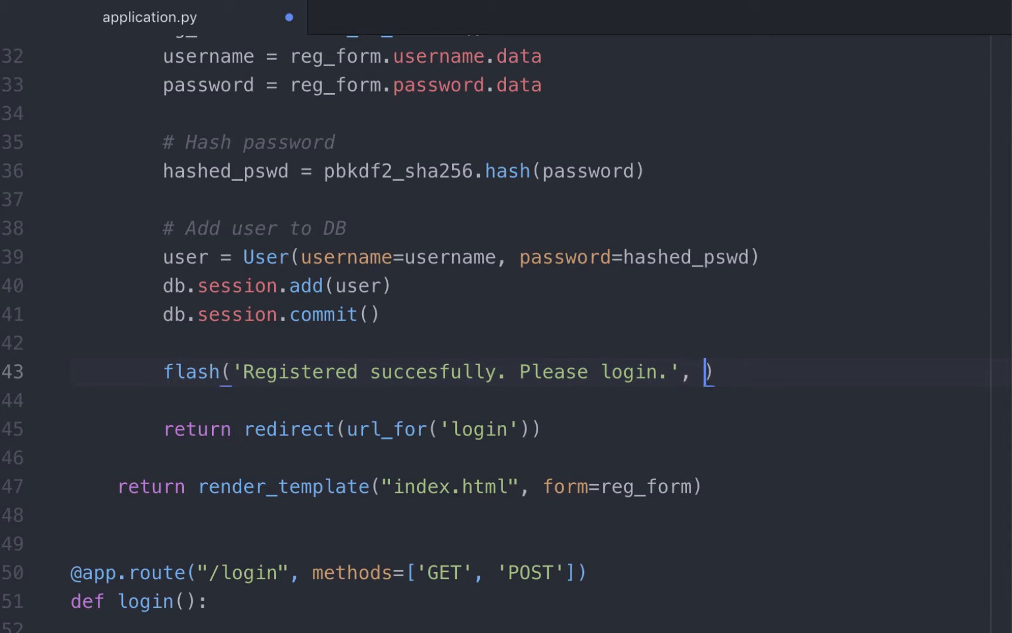
pyautogui.write("'success'")
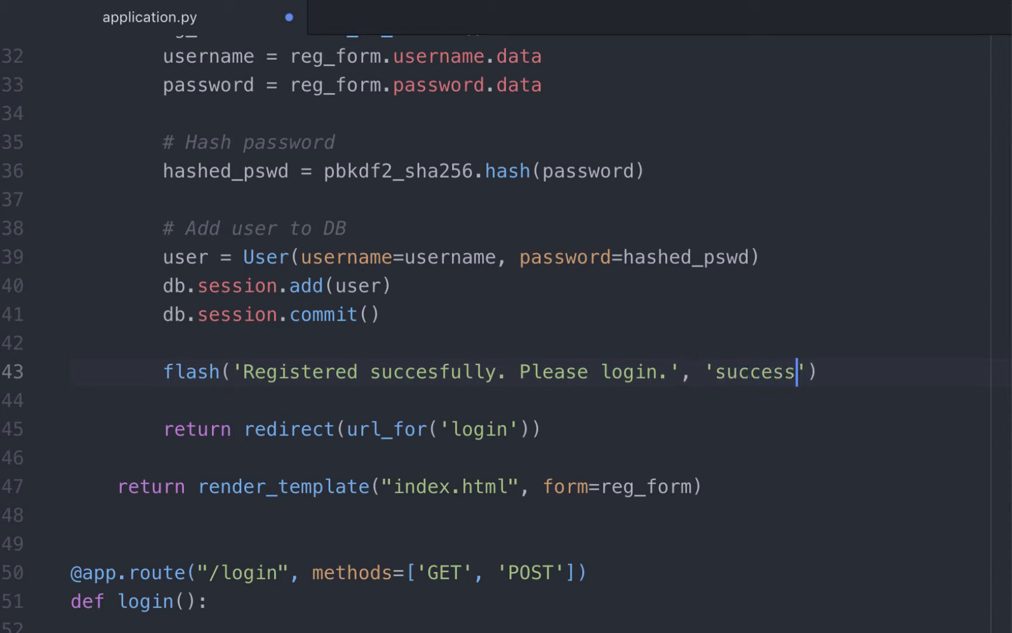
pyautogui.moveTo(831, 402)
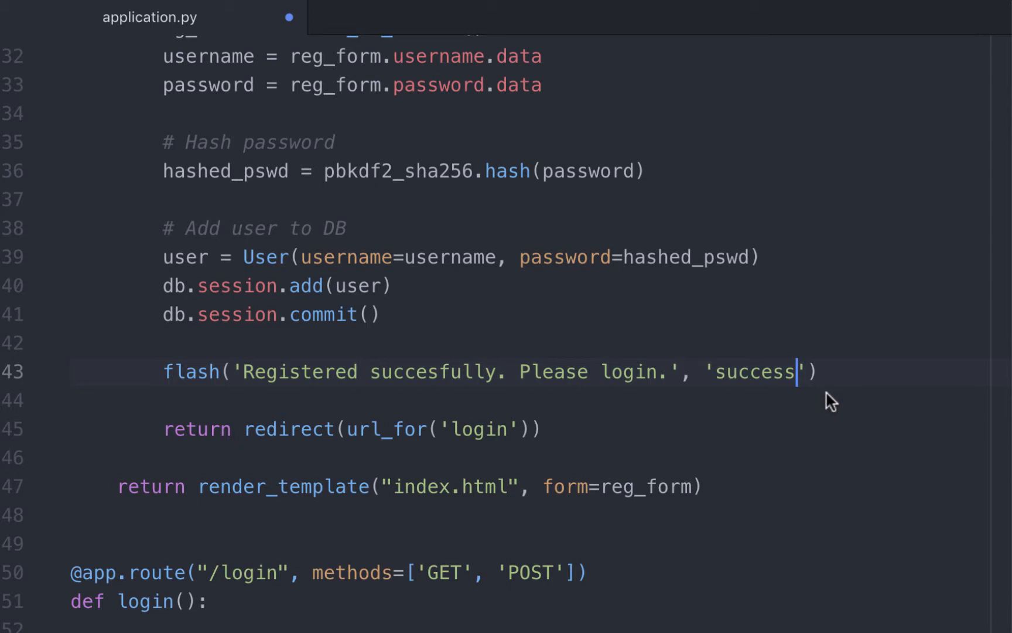
pyautogui.scroll(-3)
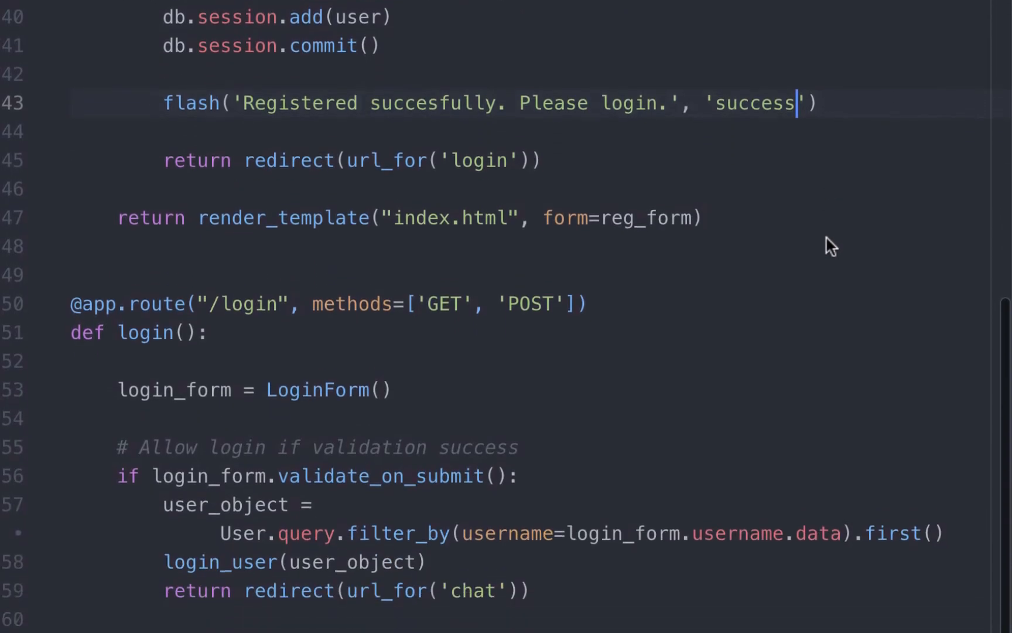
# - Add flash('Please login.', 'danger') under the chat route's authentication check
pyautogui.scroll(-3)
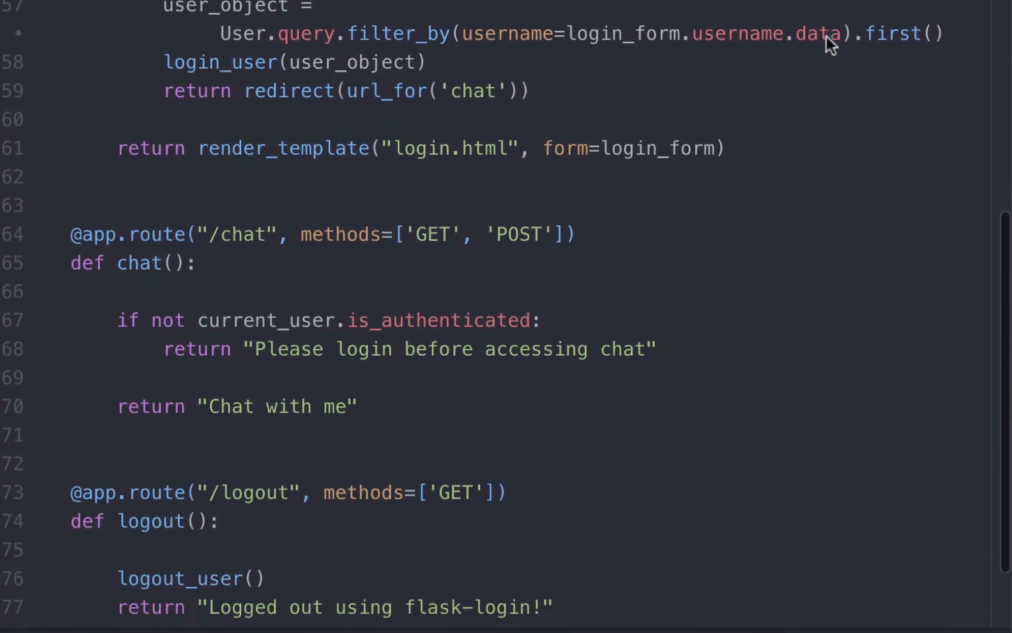
pyautogui.scroll(-3)
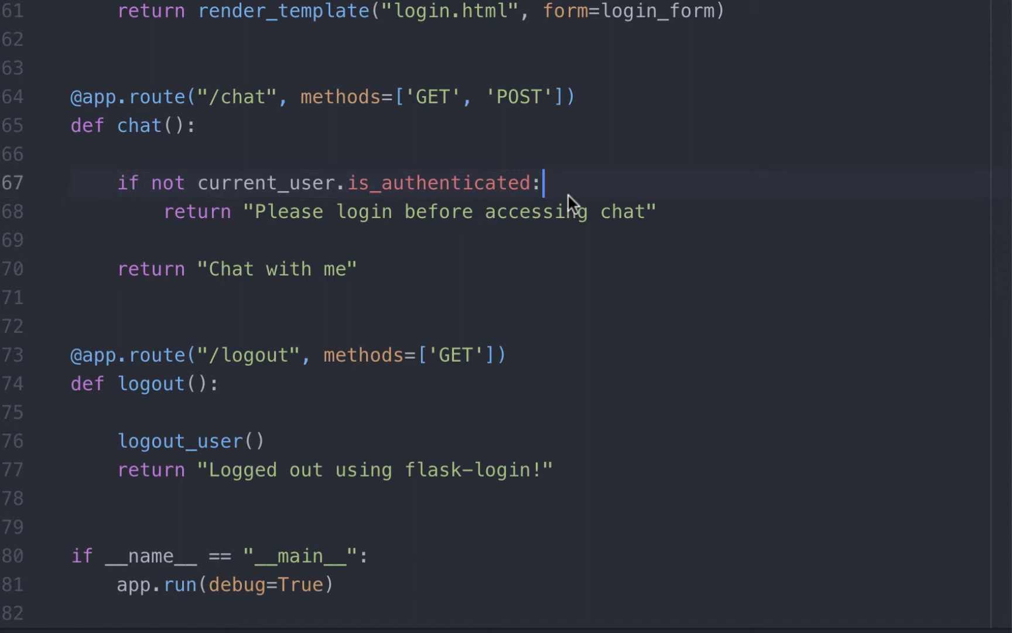
pyautogui.write('flash(')
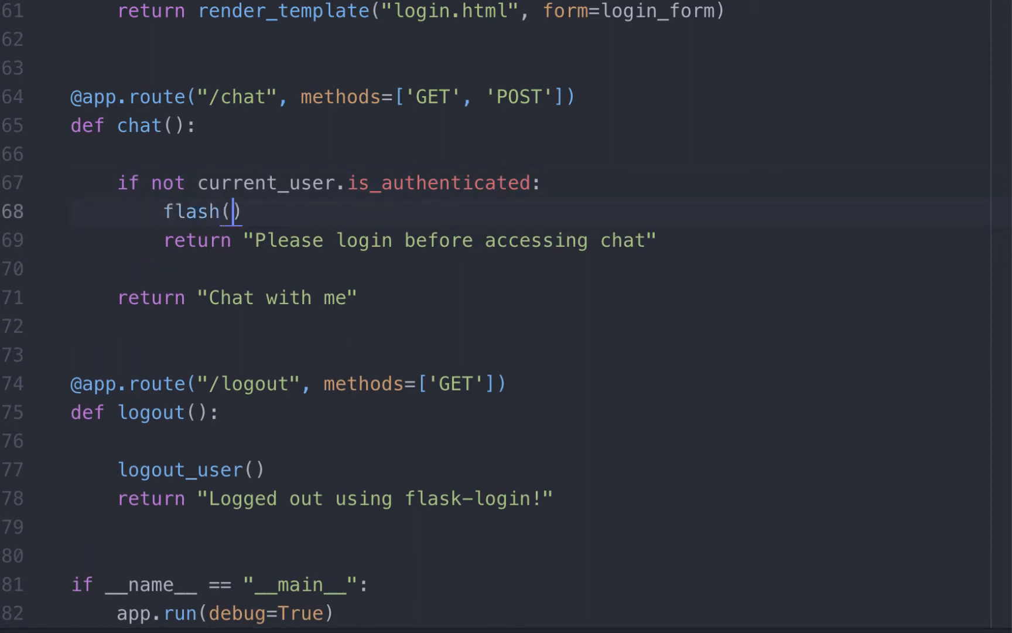
pyautogui.write("'Please login.'")
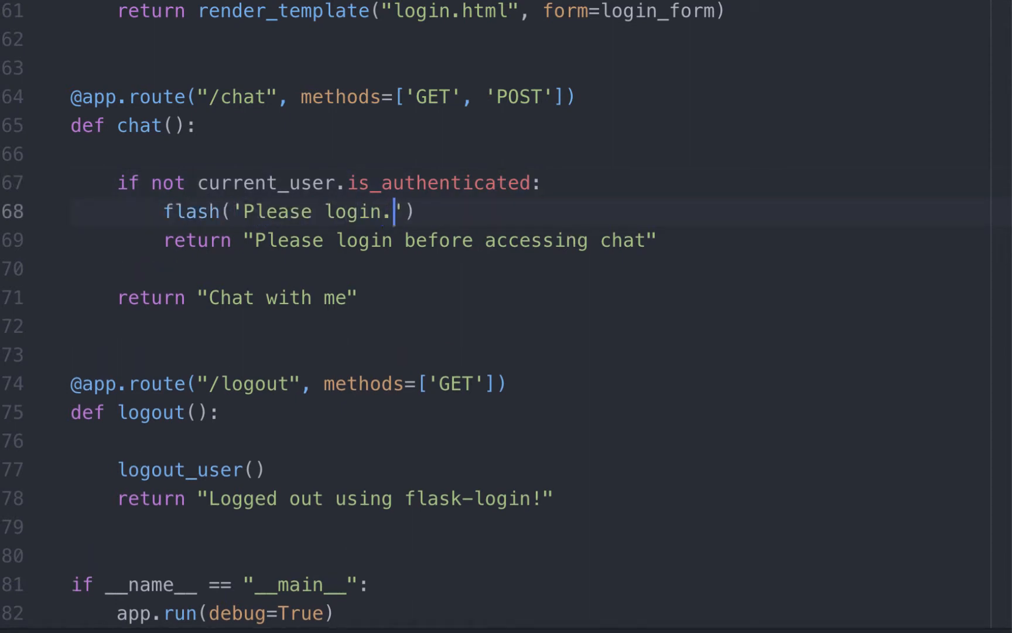
pyautogui.write(", 'da")
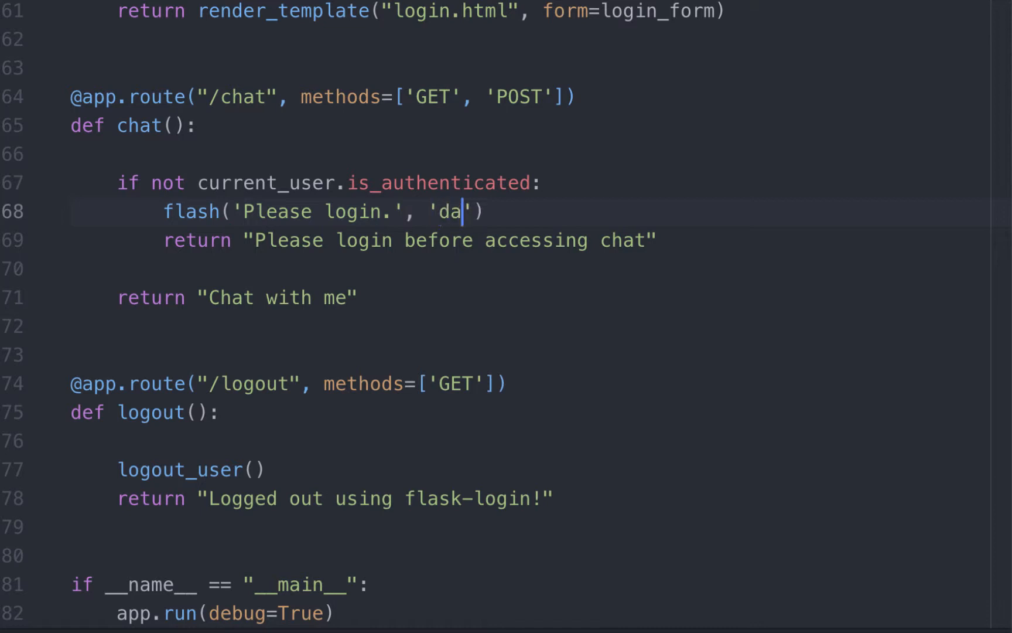
pyautogui.write('nger')
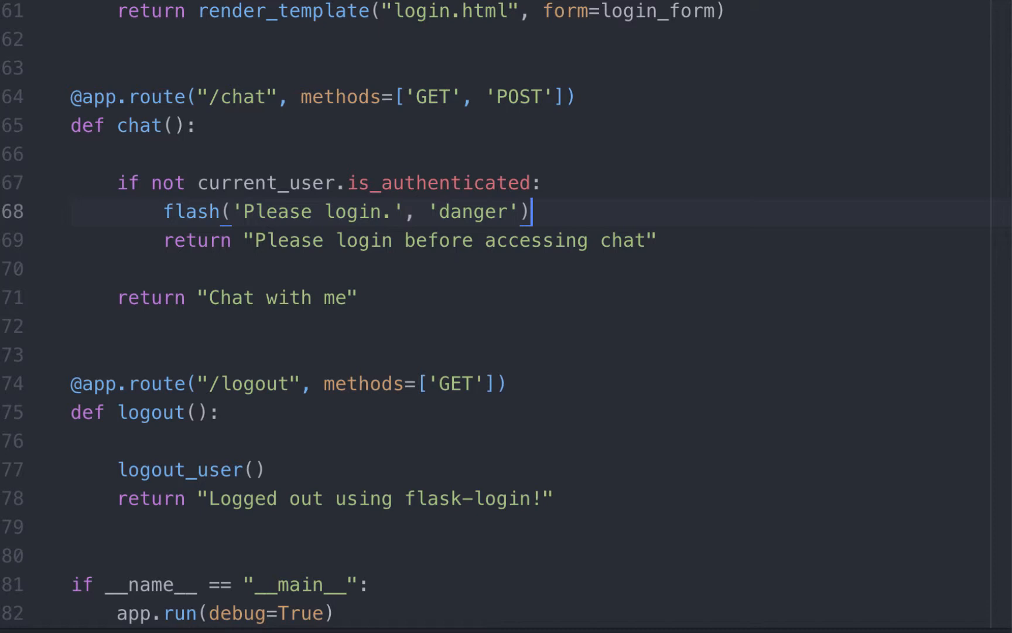
pyautogui.click(653, 239)
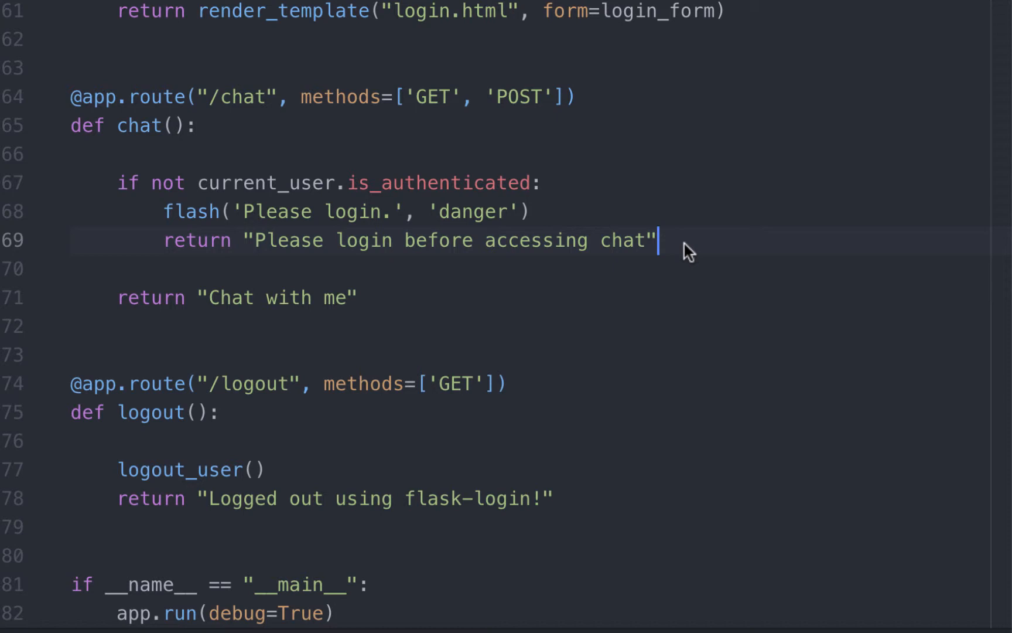
# - Replace the chat route's plain-text return with redirect(url_for('login'))
pyautogui.press('BackSpace')
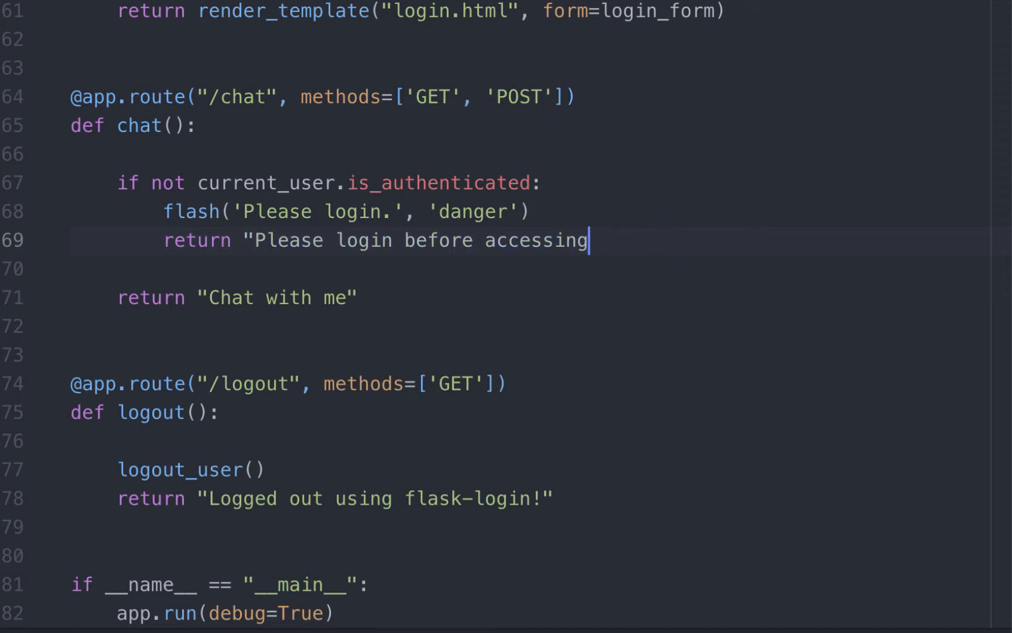
pyautogui.press('Backspace')
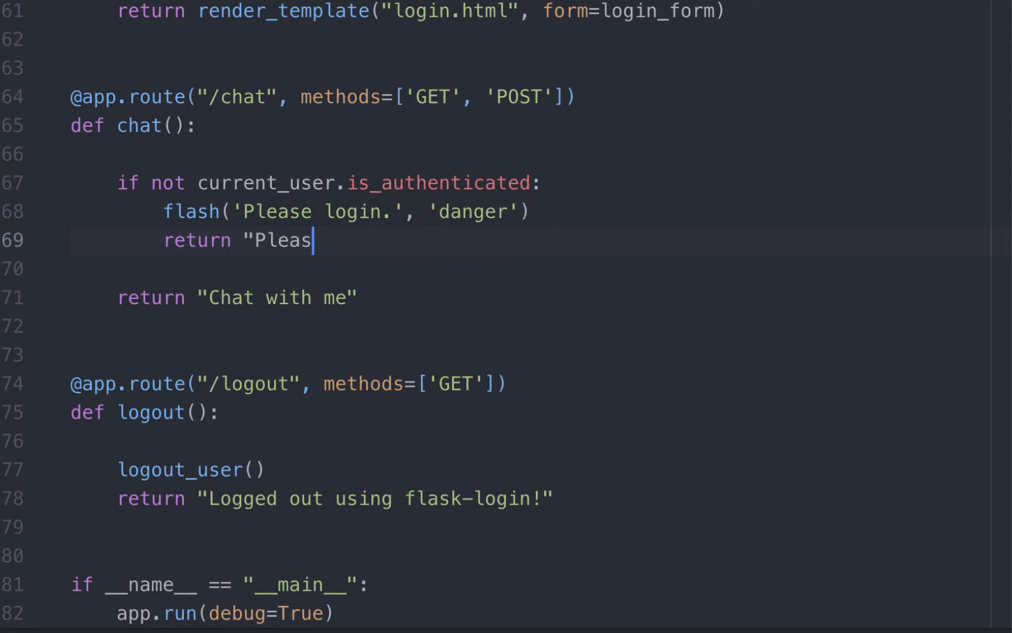
pyautogui.press('BackSpace')
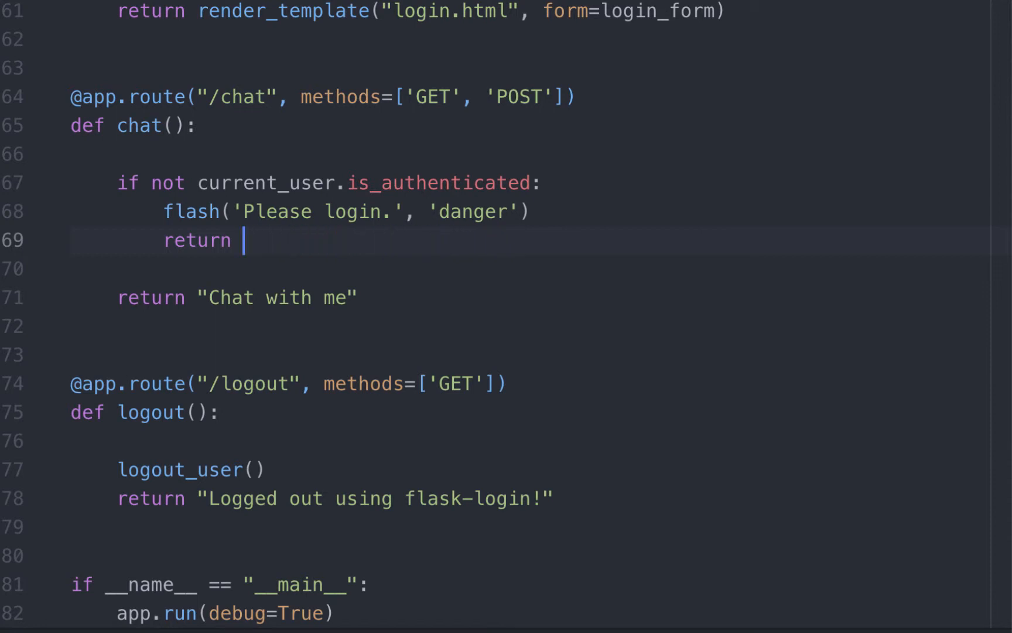
pyautogui.write('r')
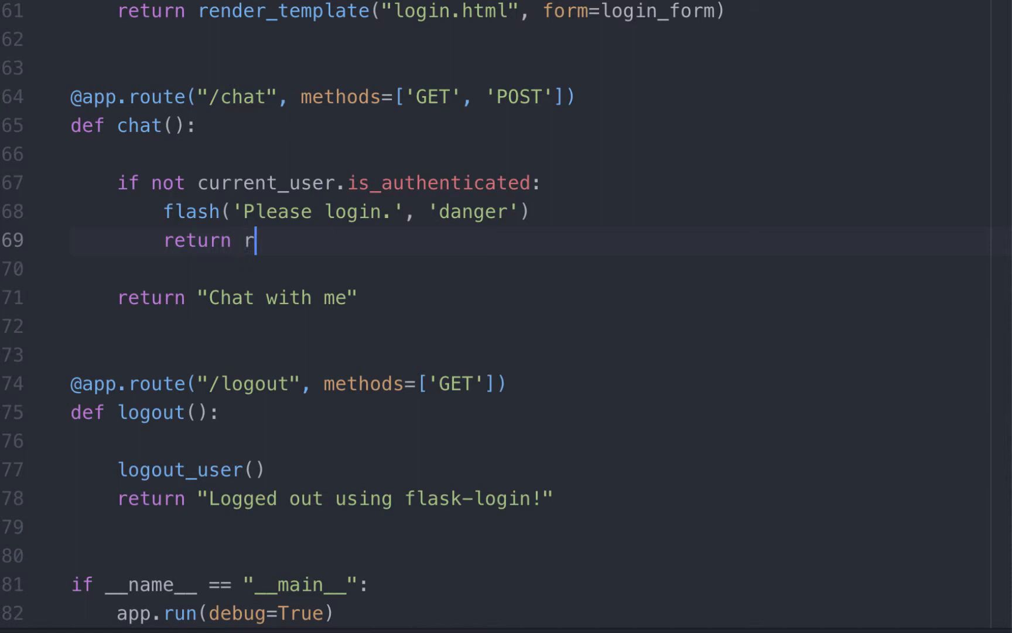
pyautogui.write('edirect(url_')
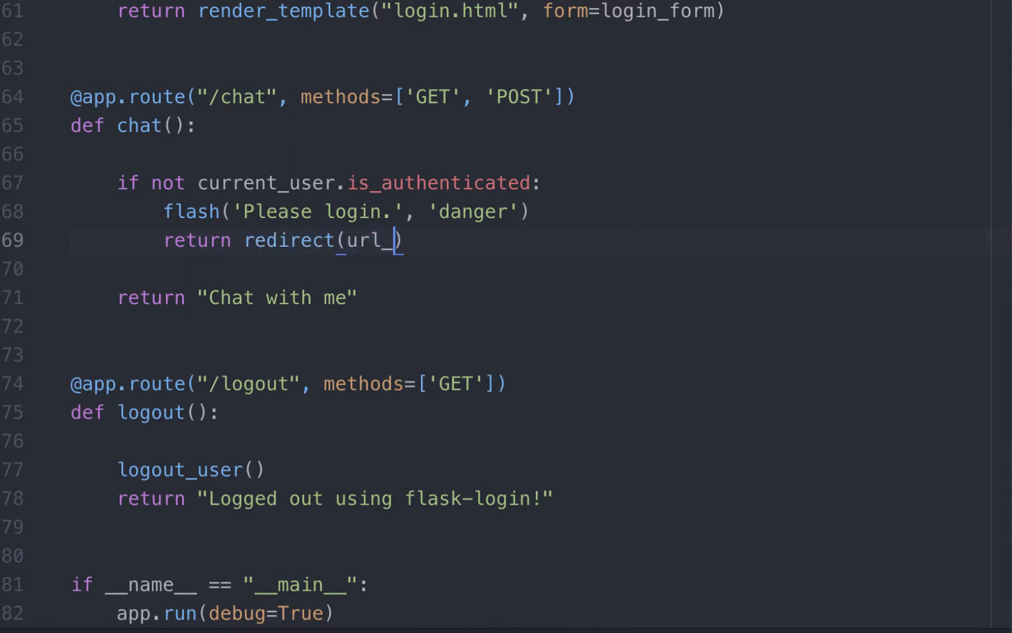
pyautogui.write("for('login'")
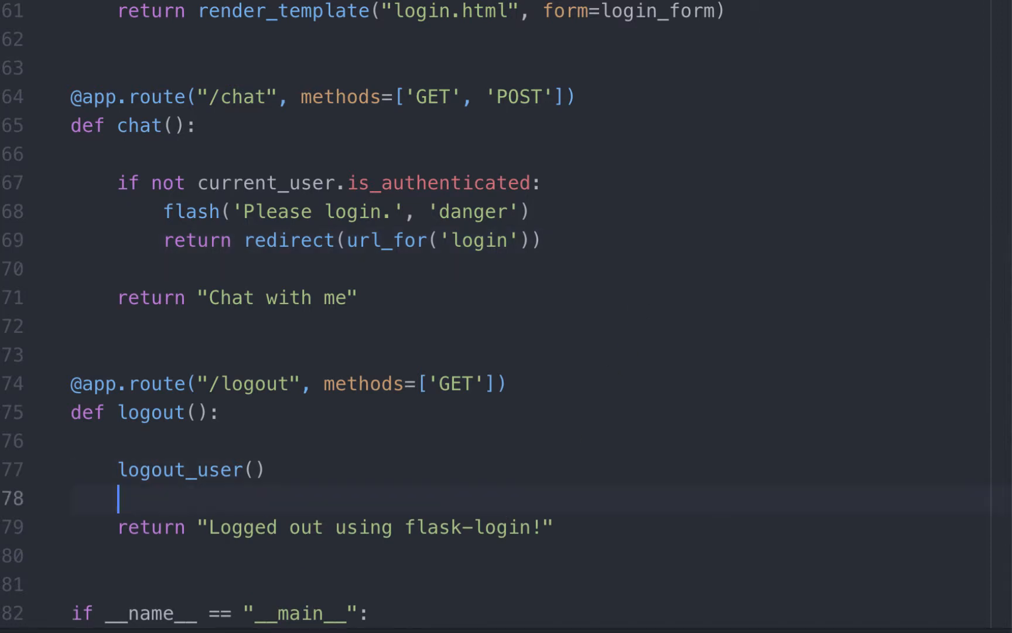
# - Add flash('You have logged our successfully', 'success') after logout_user()
pyautogui.write('flas')
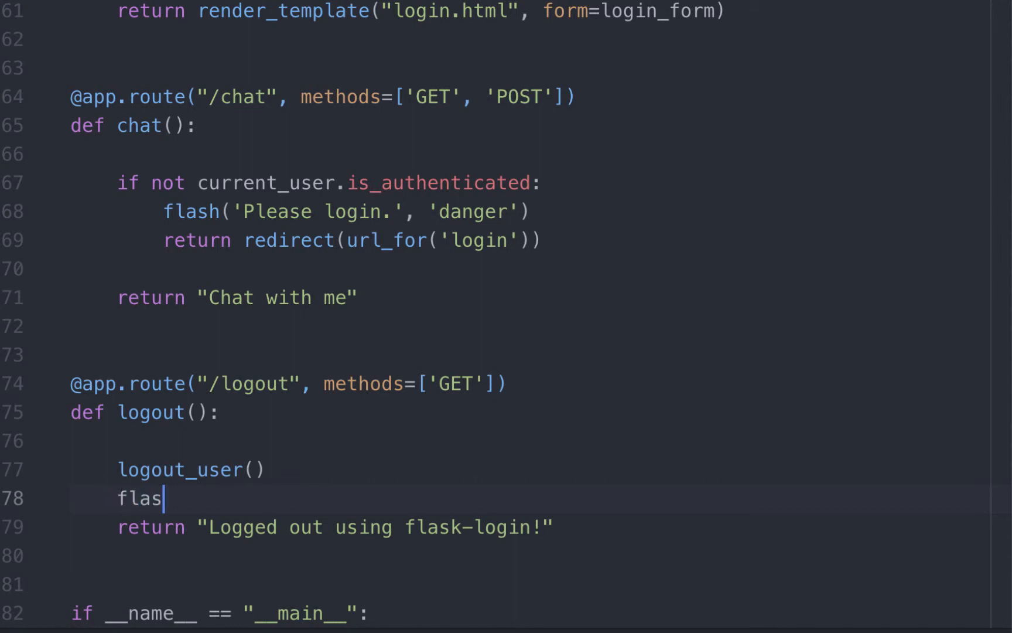
pyautogui.write("h('Yo')")
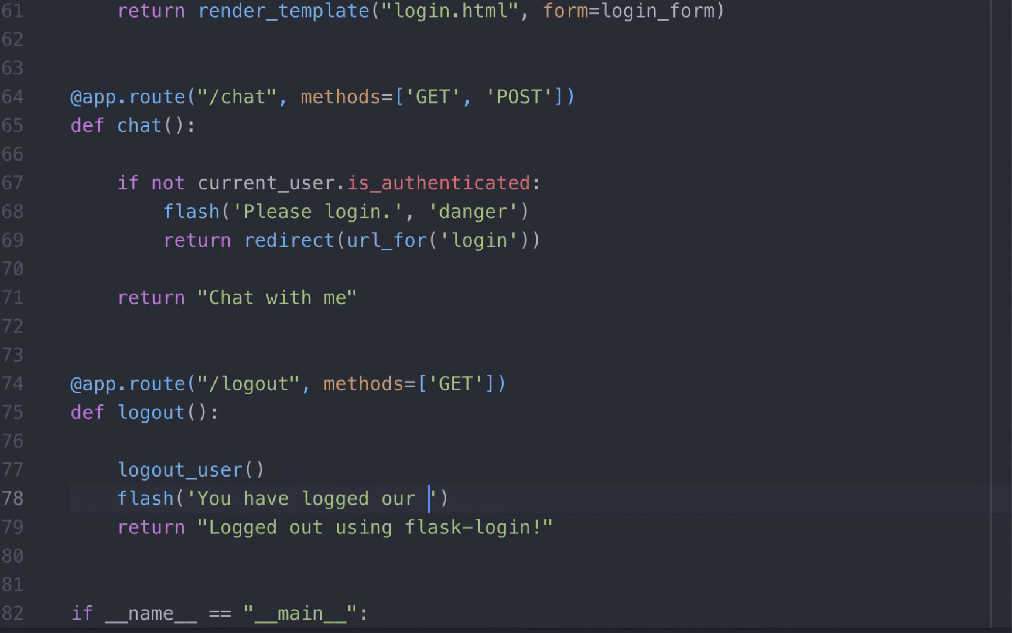
pyautogui.write('successfully')
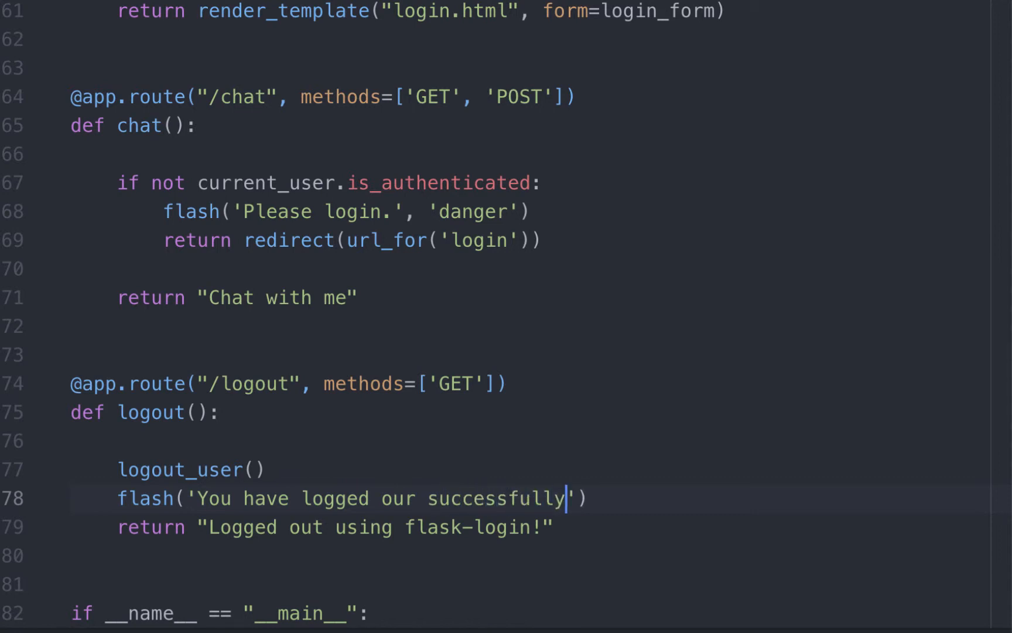
pyautogui.write(", 's")
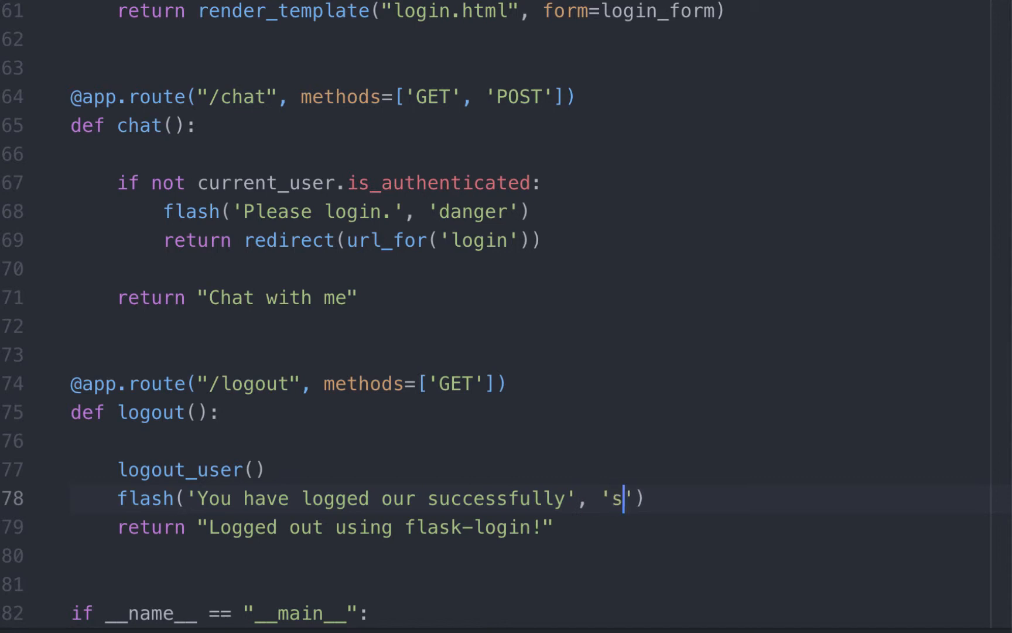
pyautogui.write('uccess')
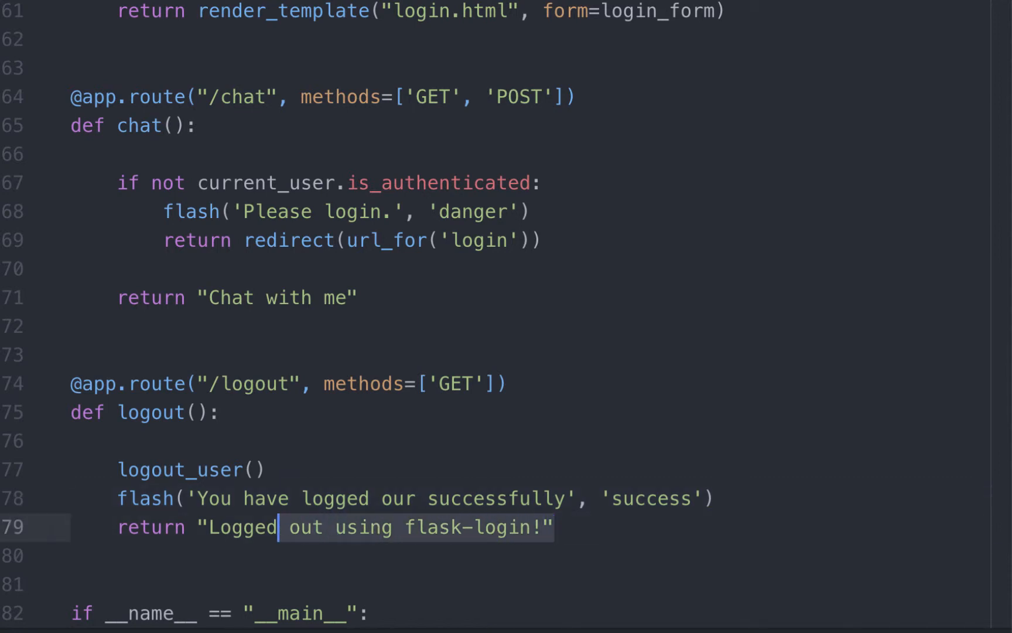
# - Replace the logout return text with redirect(url_for('login'))
pyautogui.click(471, 240)
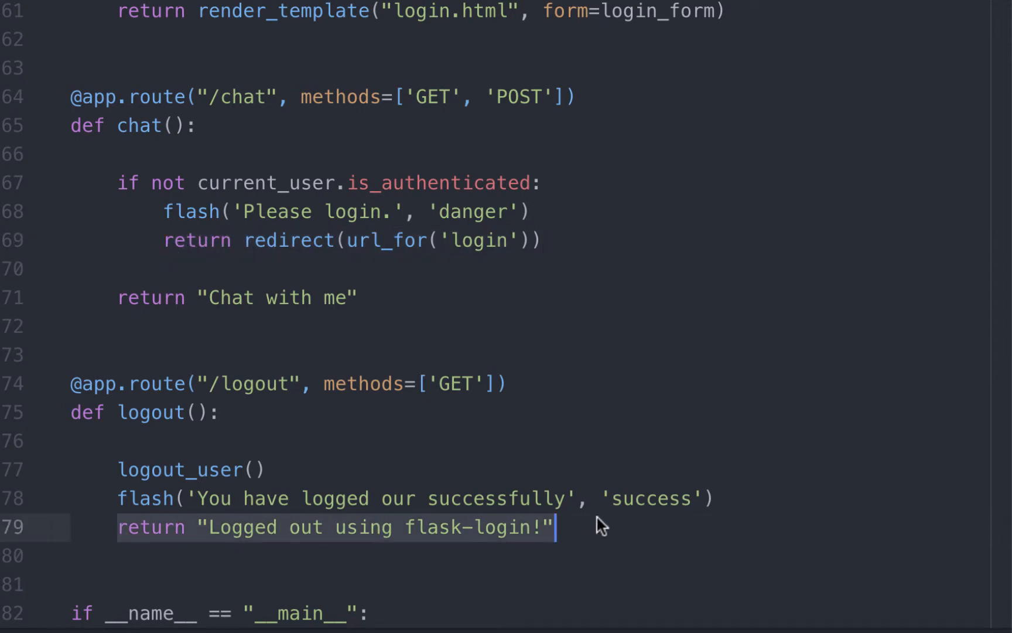
pyautogui.write("redirect(url_for('login'))")
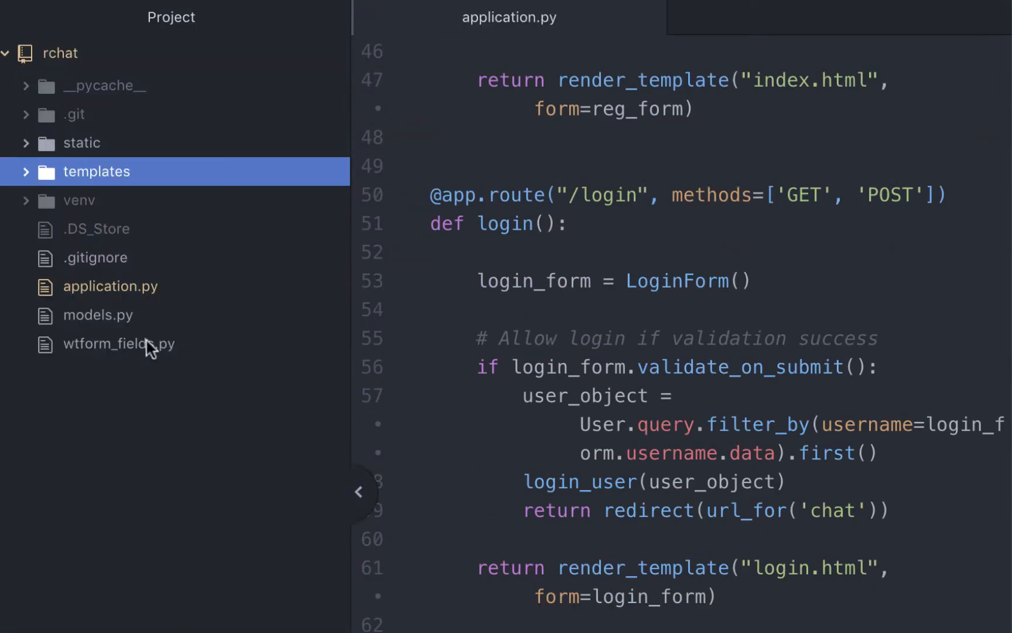
# - Expand the templates folder in the Project tree
pyautogui.click(26, 171)
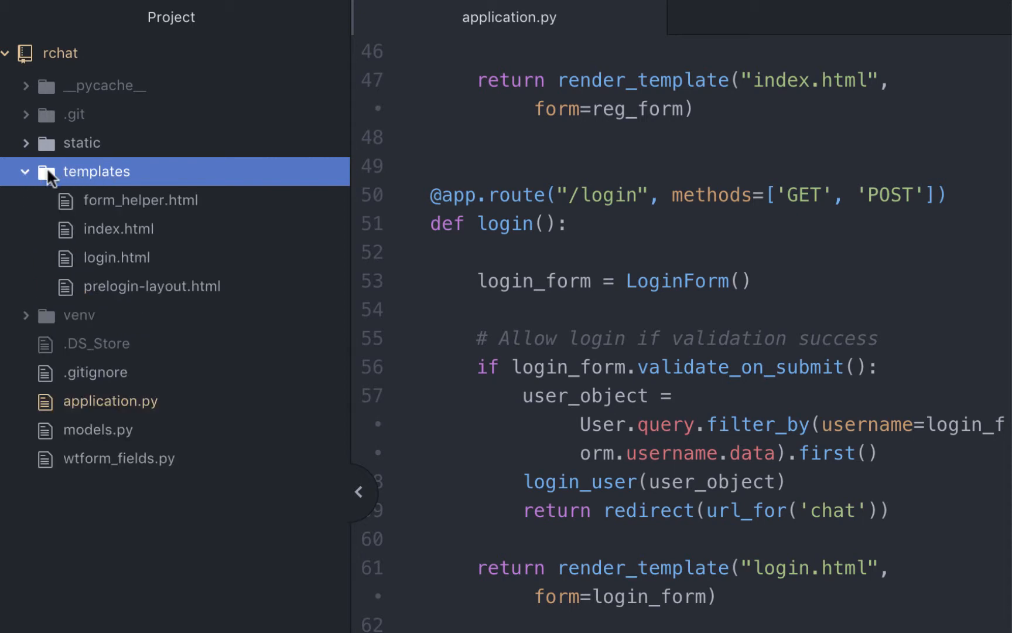
pyautogui.moveTo(110, 180)
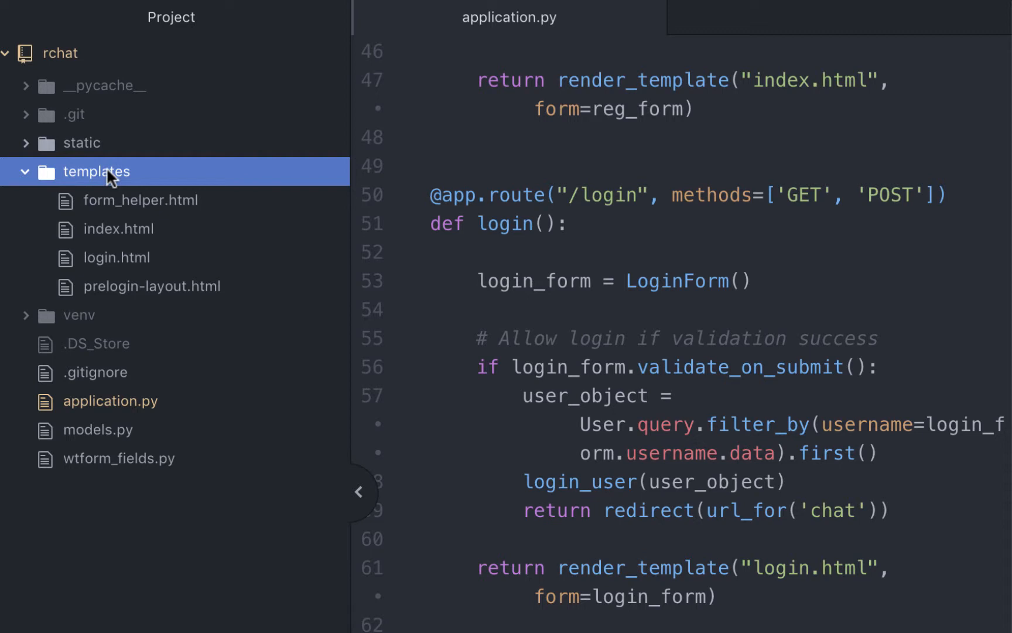
pyautogui.moveTo(148, 280)
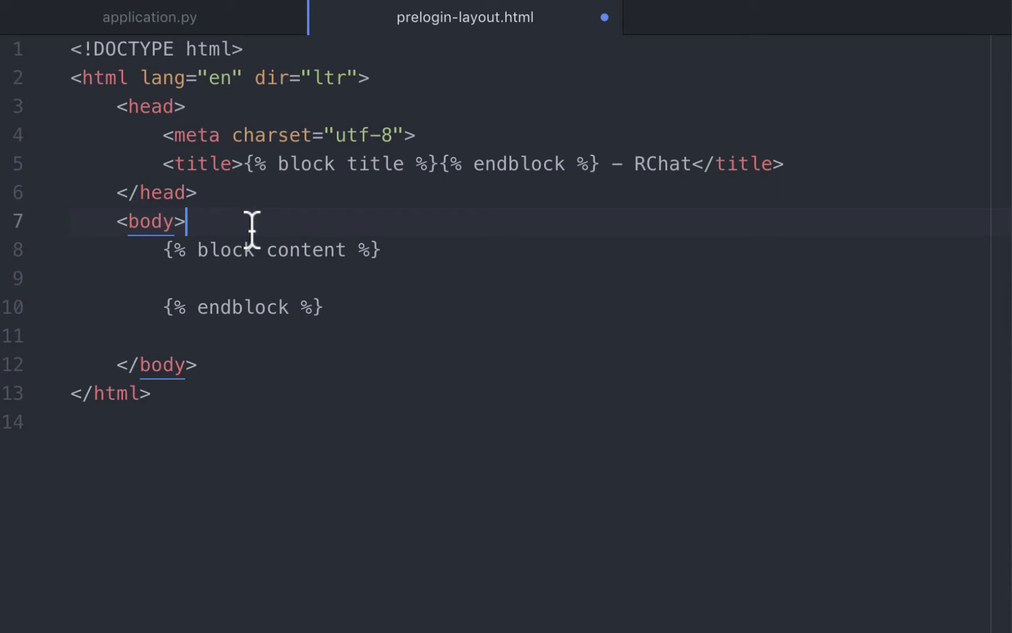
# - Write a Flash messages comment and a with/endwith block assigning get_flashed_messages() to messages
pyautogui.press('Enter')
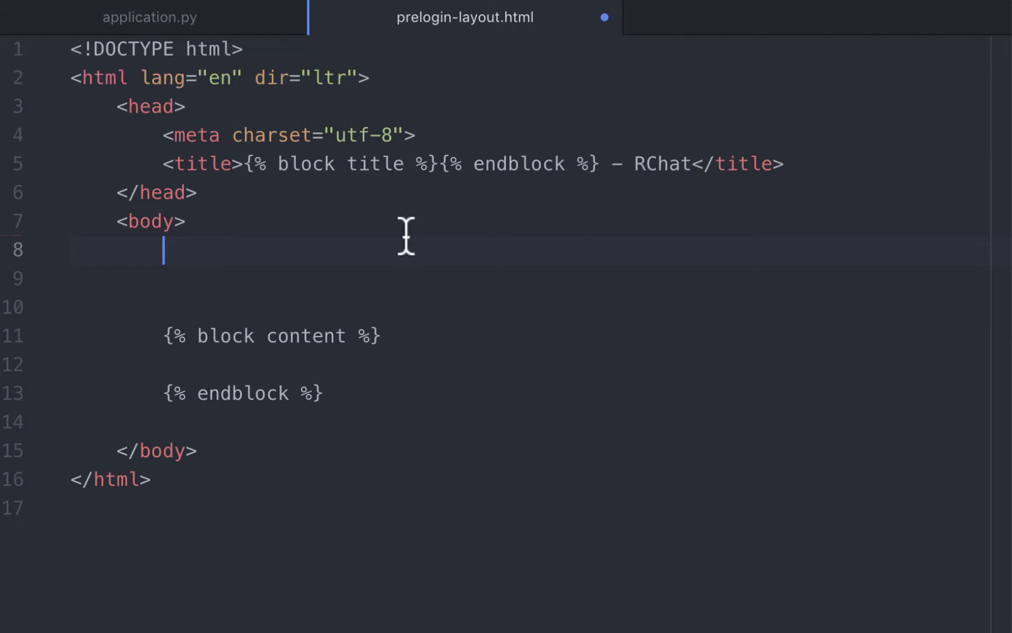
pyautogui.write('Flash messages -->')
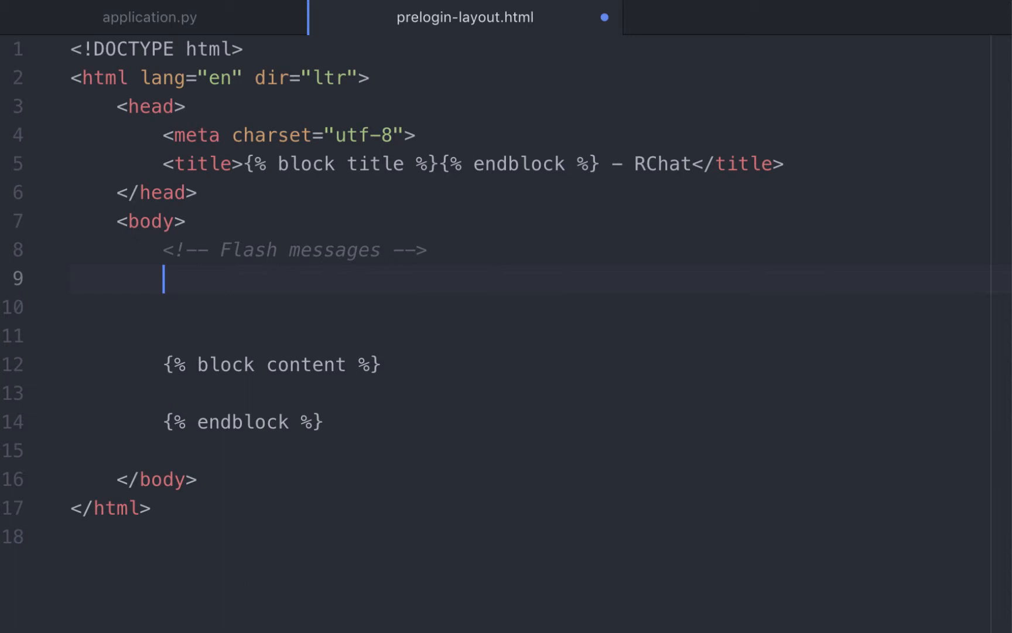
pyautogui.write('{% with messages =')
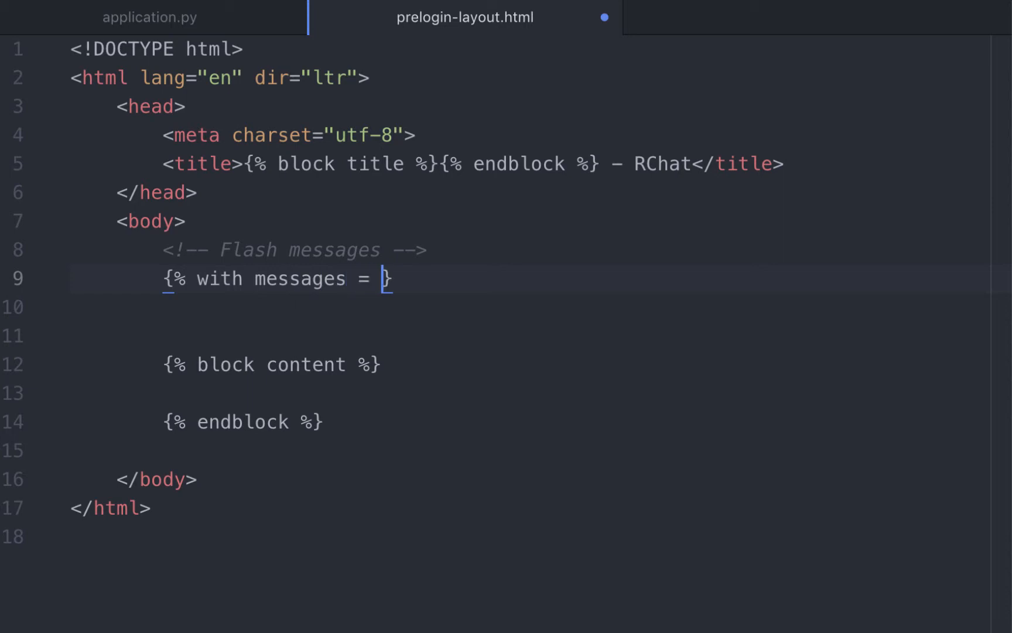
pyautogui.write('get_flashed_messa')
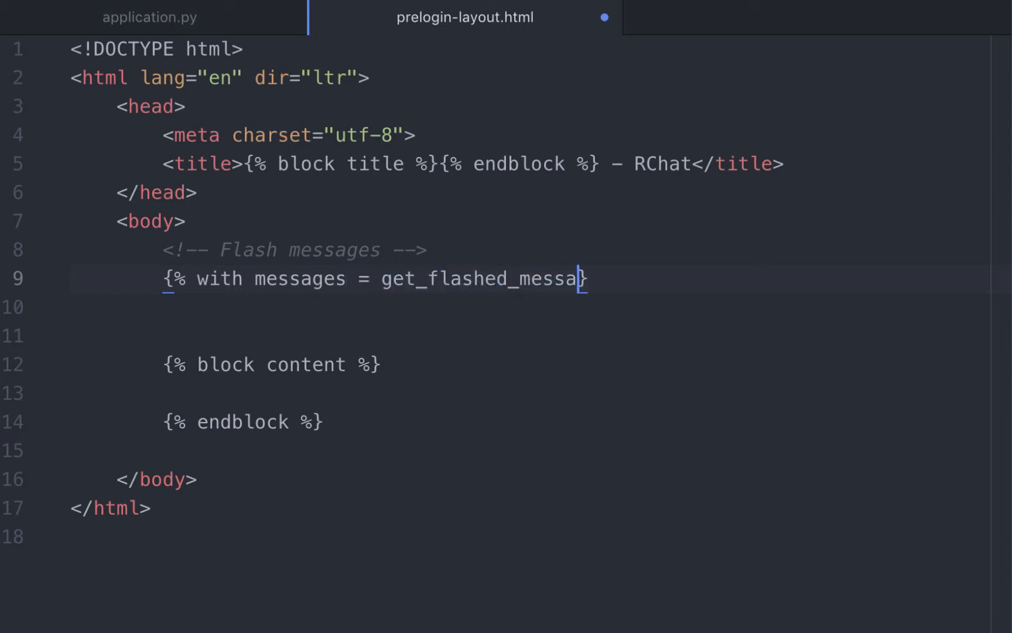
pyautogui.write('ges() %}')
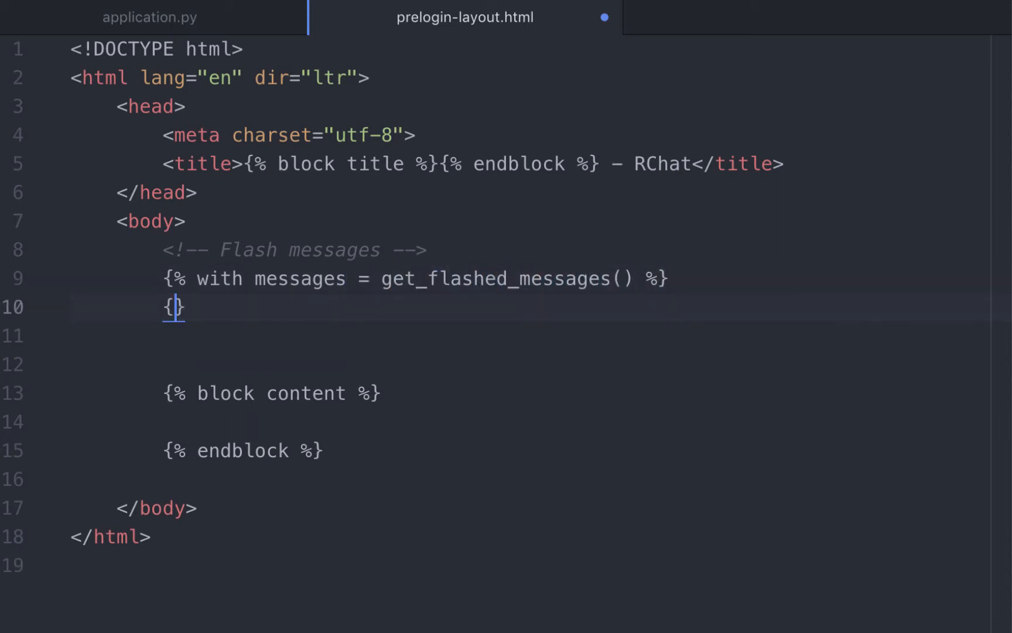
pyautogui.write('% endwith %')
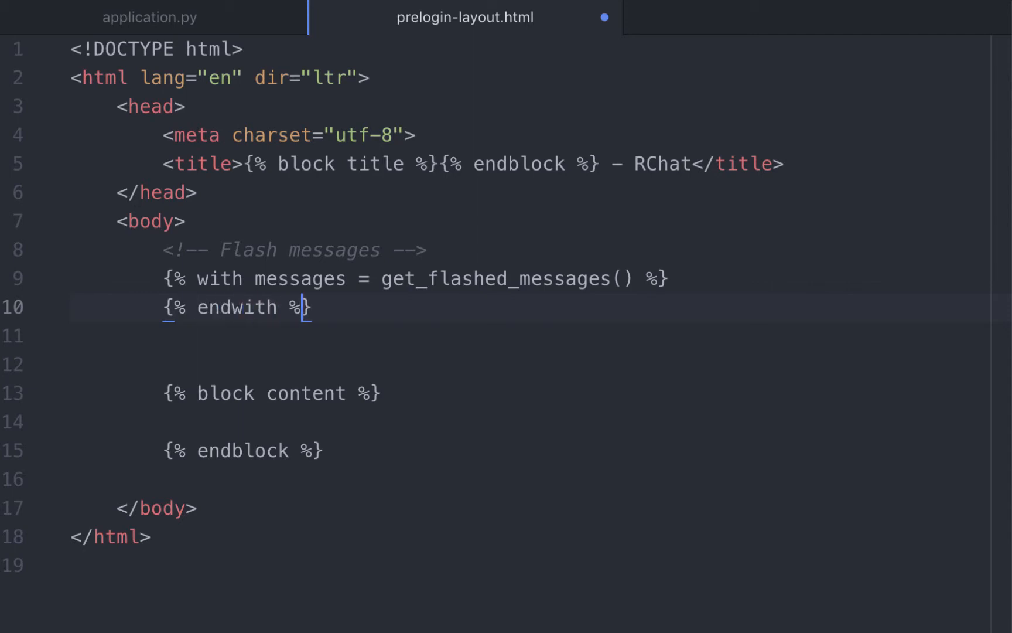
pyautogui.press('Enter')
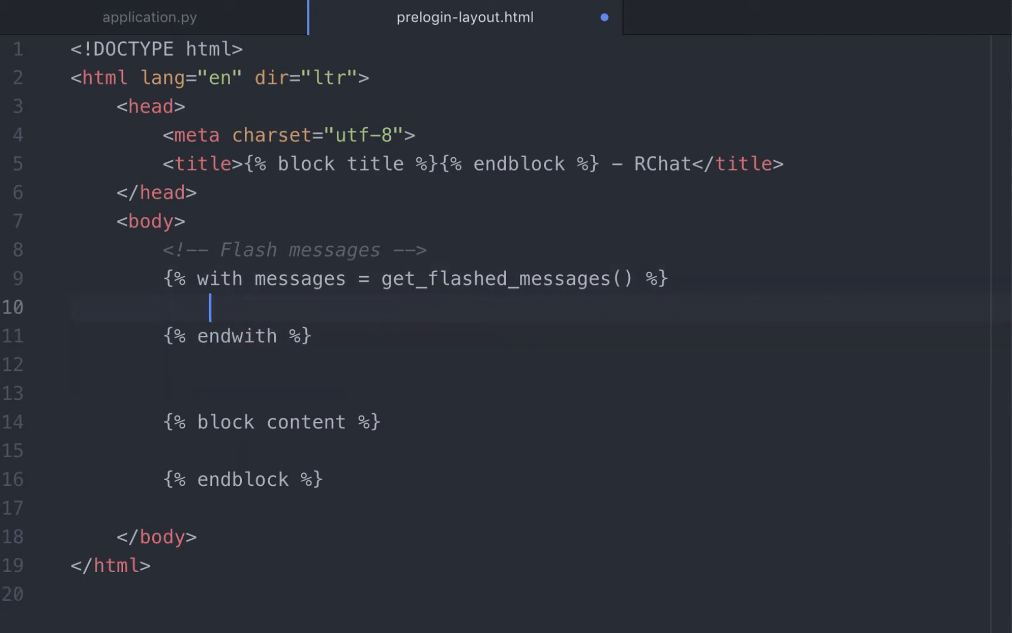
# - Pass with_categories=true to get_flashed_messages()
pyautogui.doubleClick(299, 278)
pyautogui.write('with_')
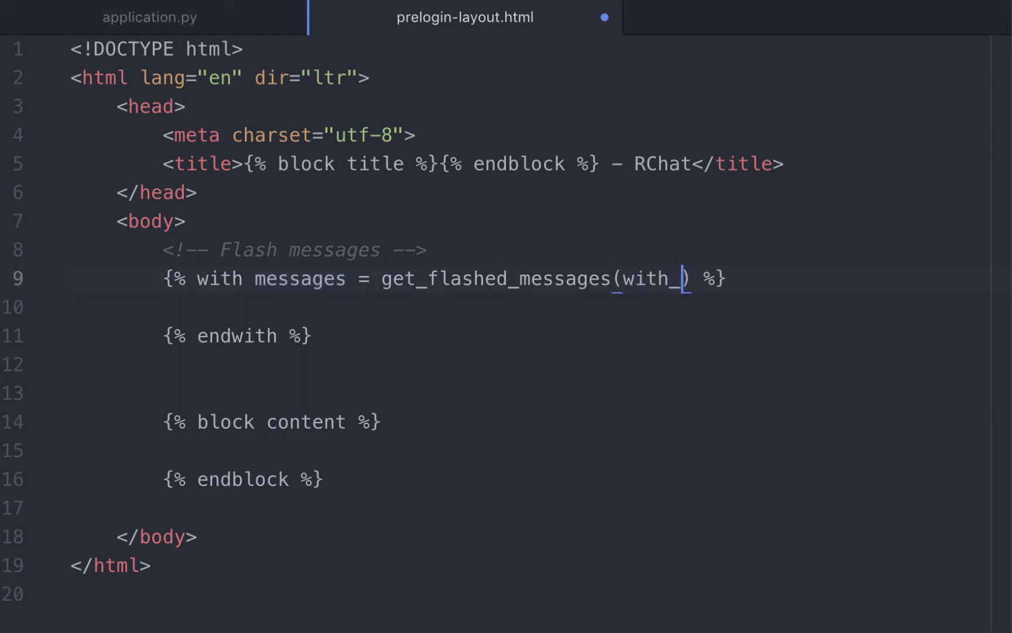
pyautogui.write('categories=tr')
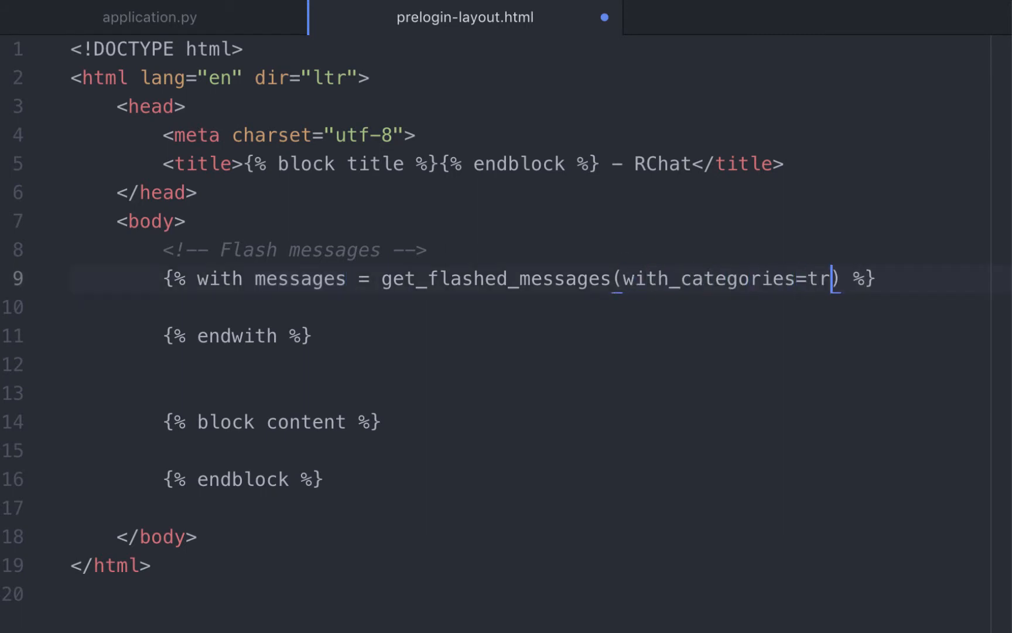
pyautogui.write('ue')
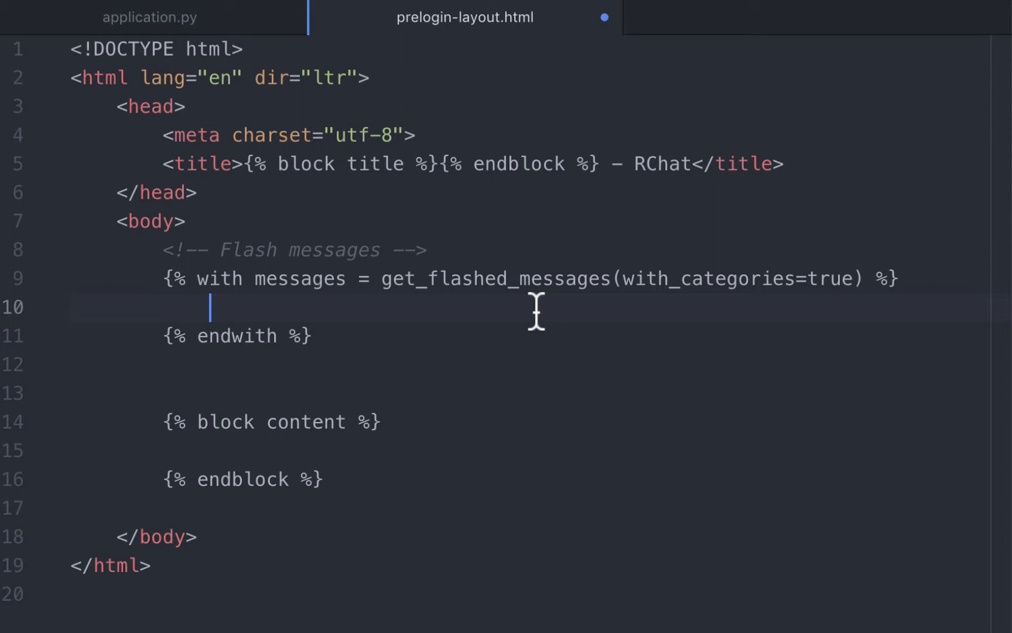
# - Note the ('category', 'message') tuple format and output {{ messages[0][1] }} inside the block
pyautogui.write('{}')
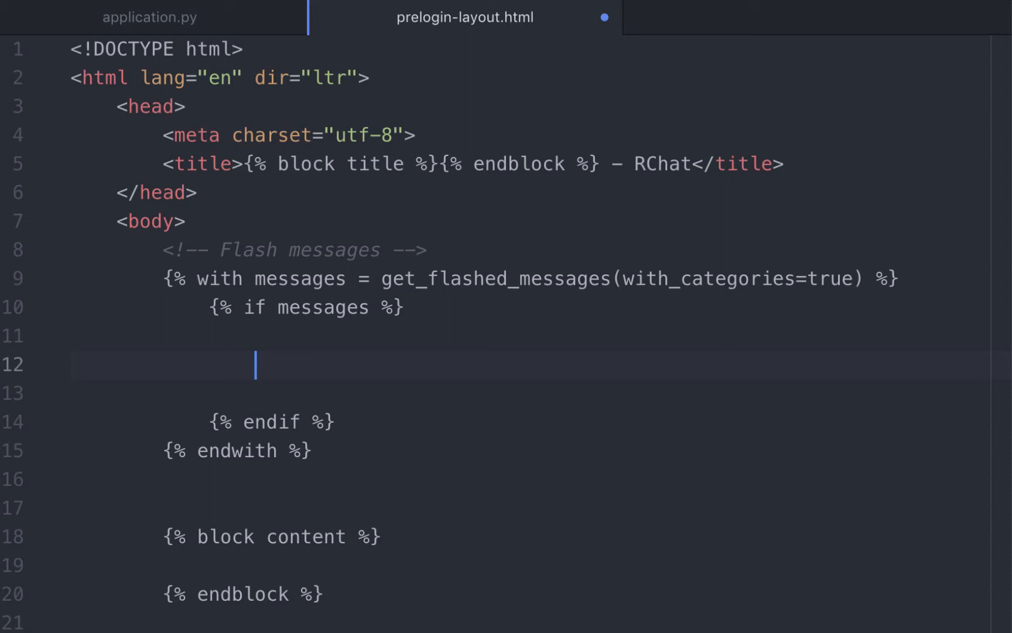
pyautogui.write("('category', )")
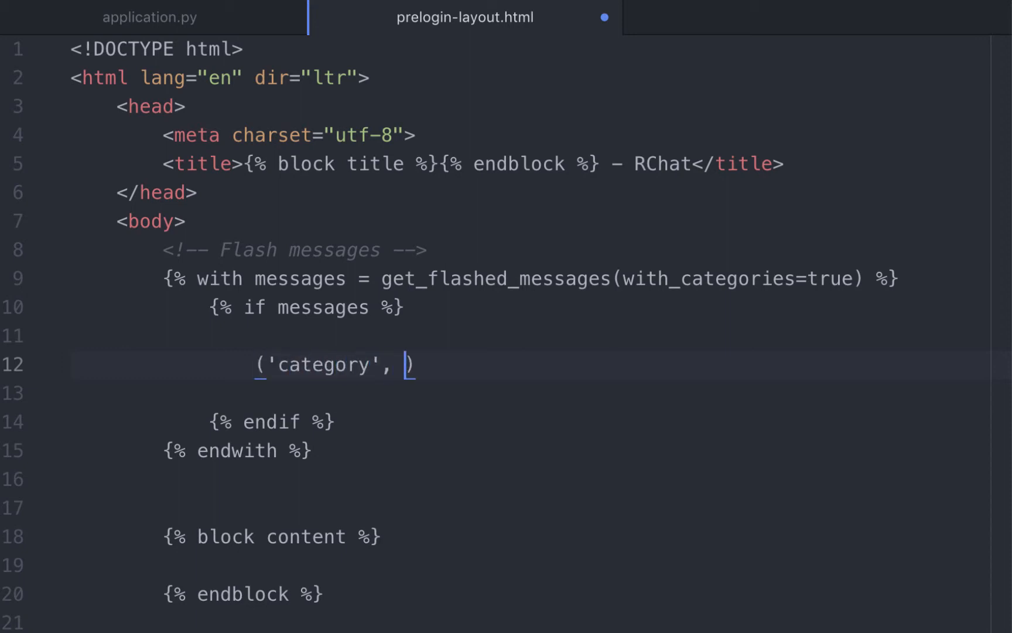
pyautogui.write("'message'")
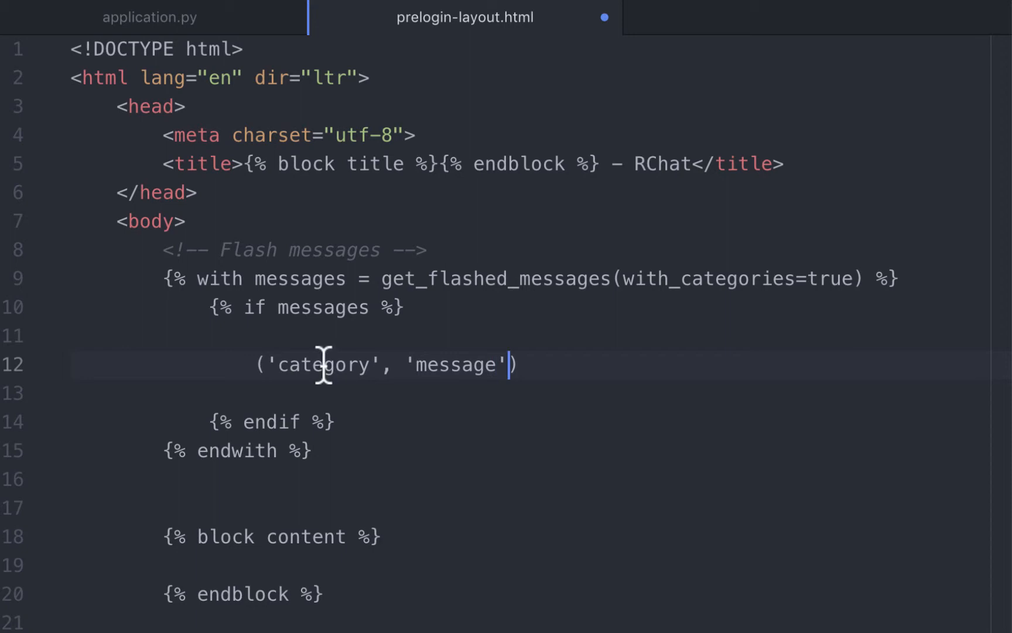
pyautogui.doubleClick(321, 365)
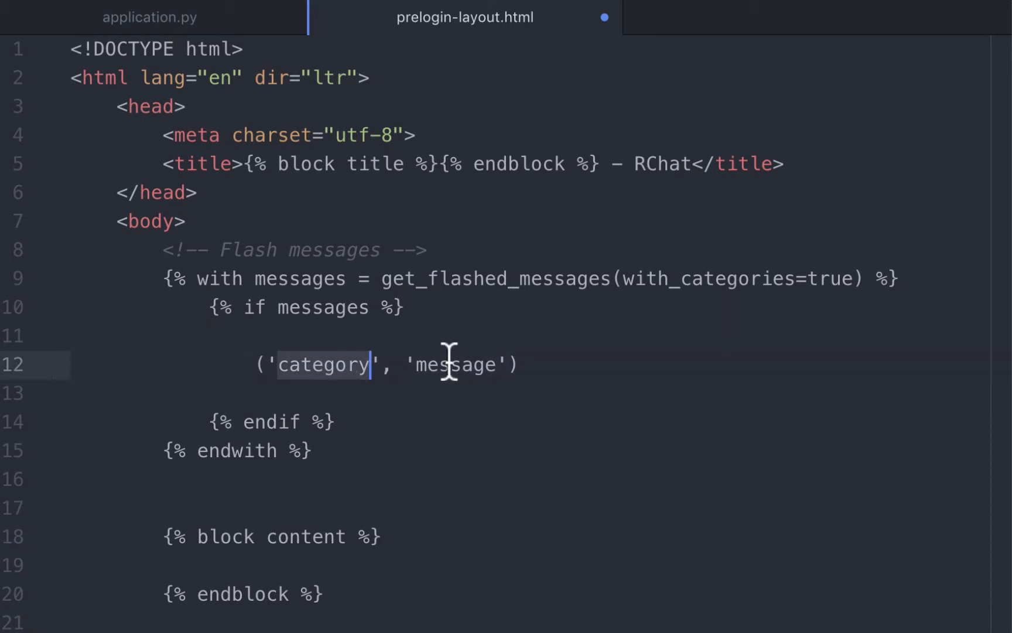
pyautogui.click(522, 365)
pyautogui.write('{{ mes')
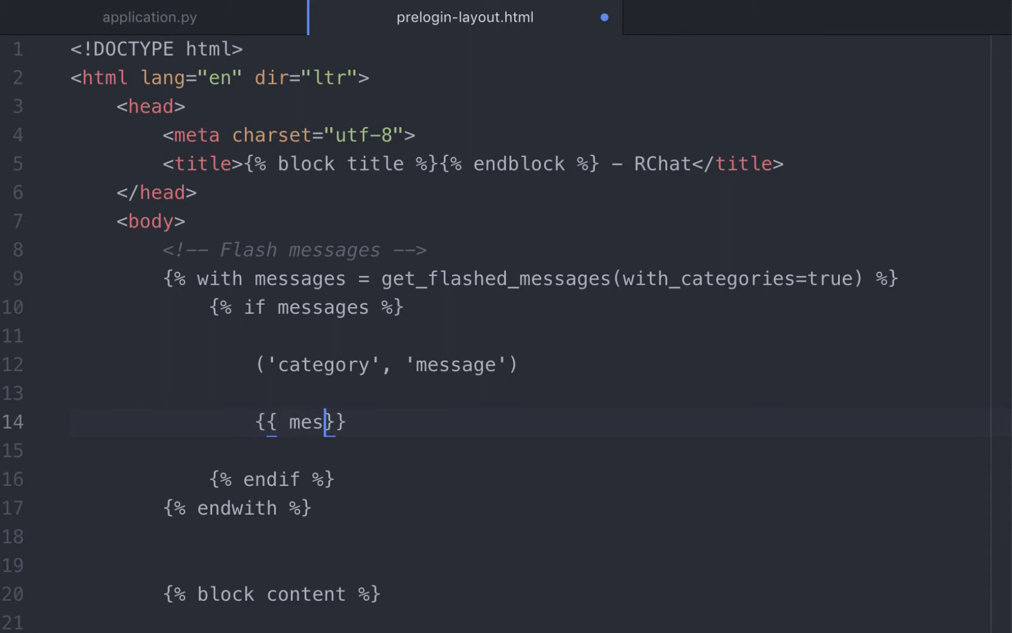
pyautogui.write('sages')
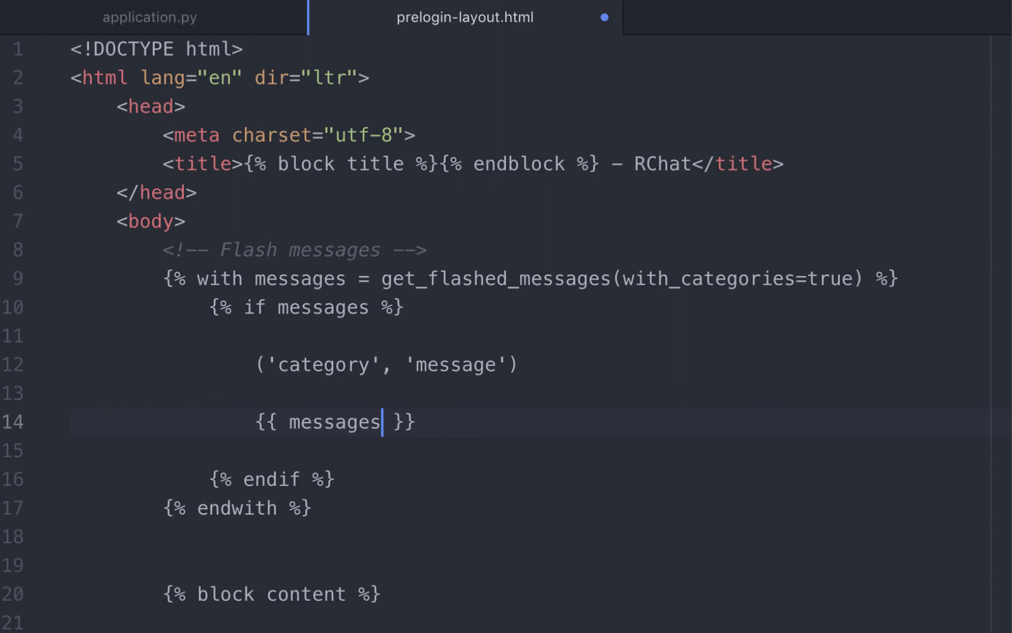
pyautogui.write('[0]')
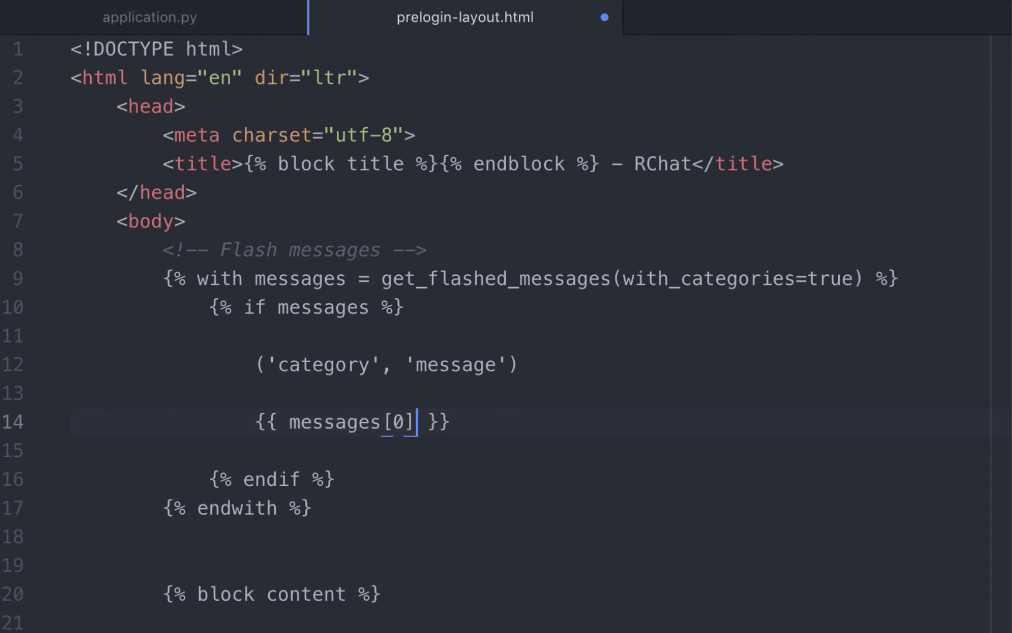
pyautogui.moveTo(600, 379)
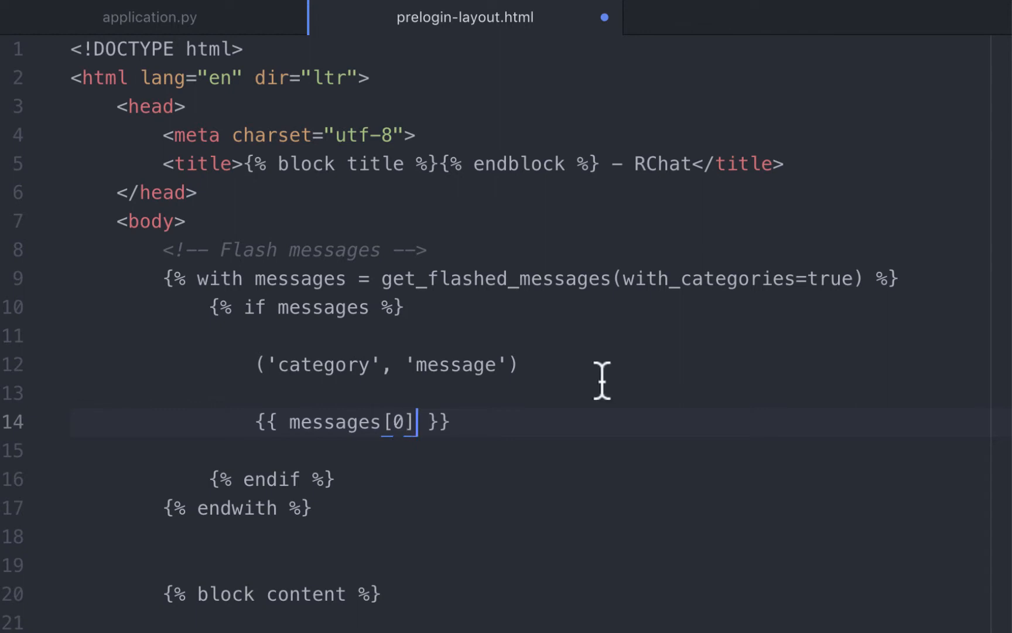
pyautogui.doubleClick(455, 365)
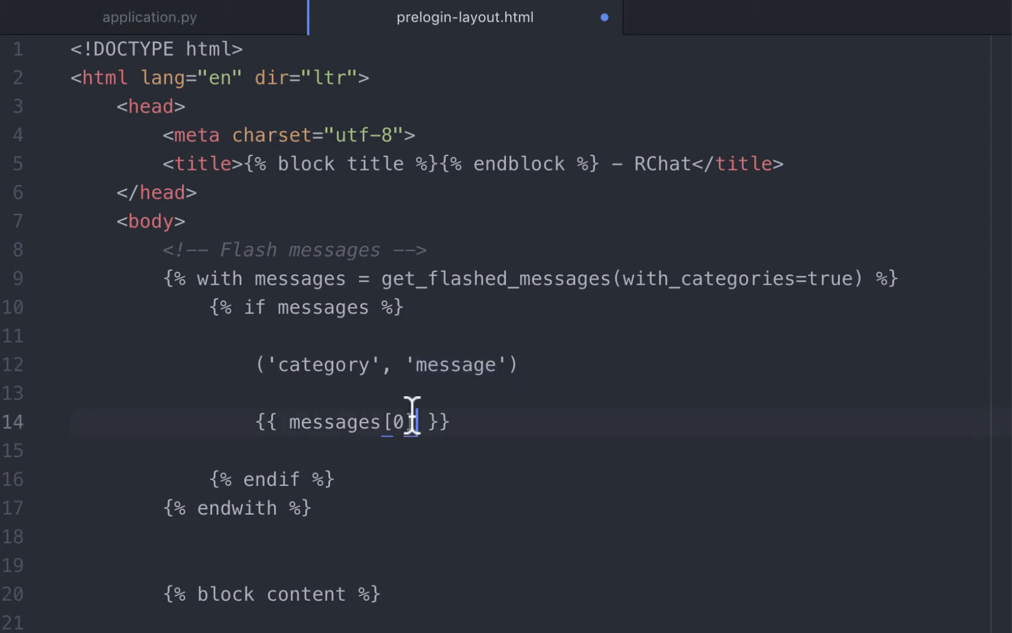
pyautogui.write('[1]')
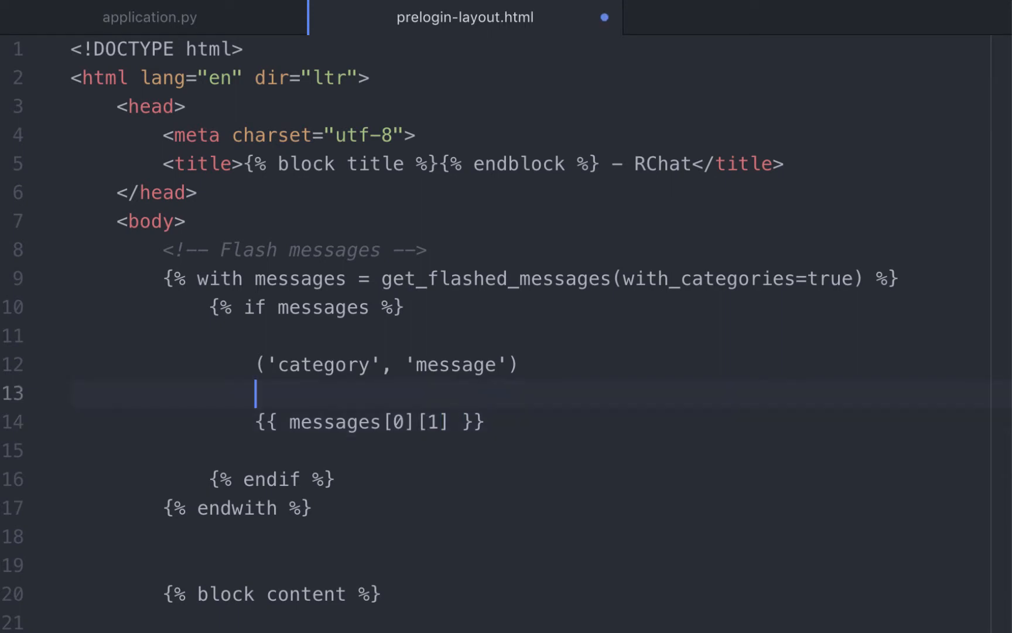
# - Add 'Category: {{ messages[0][0] }}' above the message line and save
pyautogui.write('Category: {}')
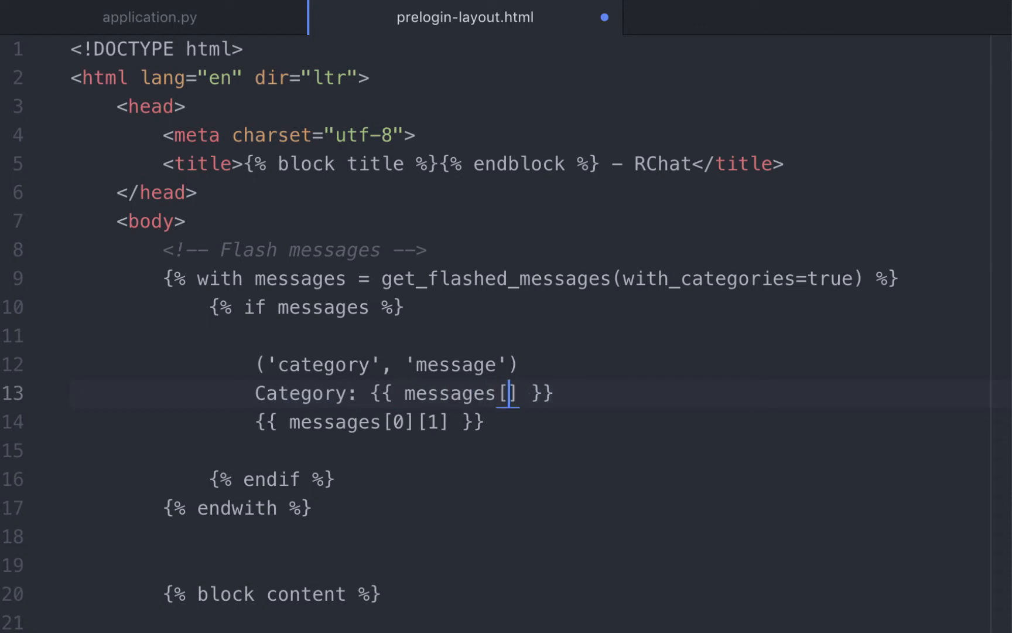
pyautogui.write('0]')
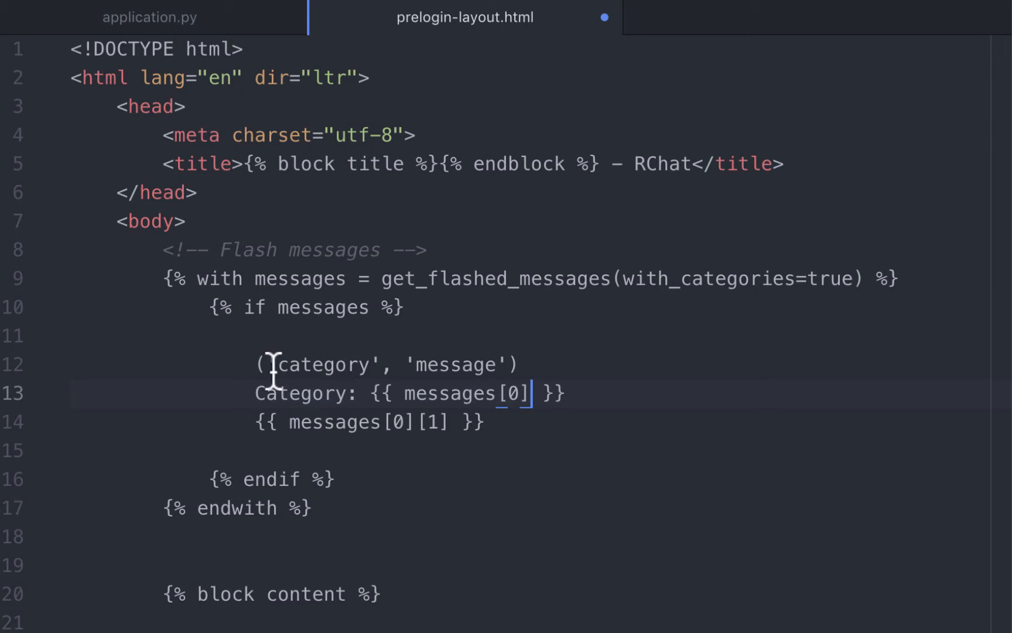
pyautogui.doubleClick(323, 364)
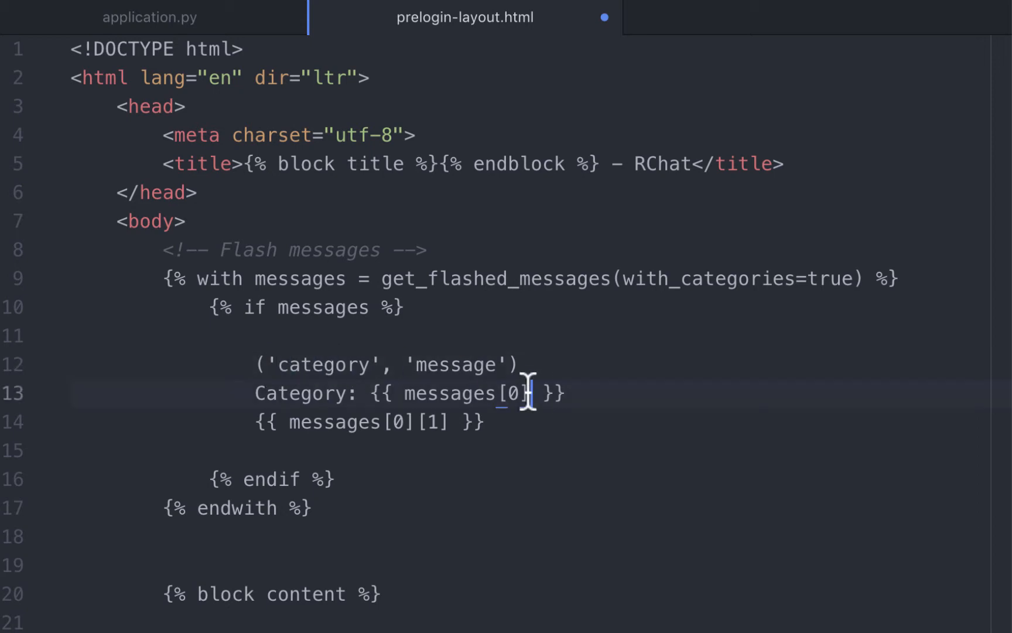
pyautogui.write('[0]')
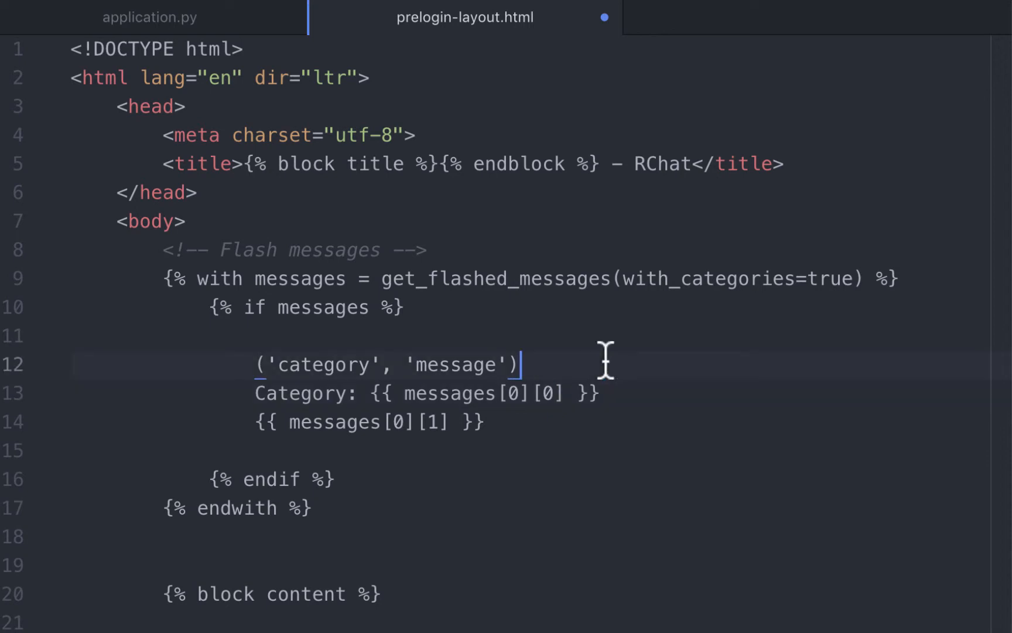
pyautogui.press('Backspace')
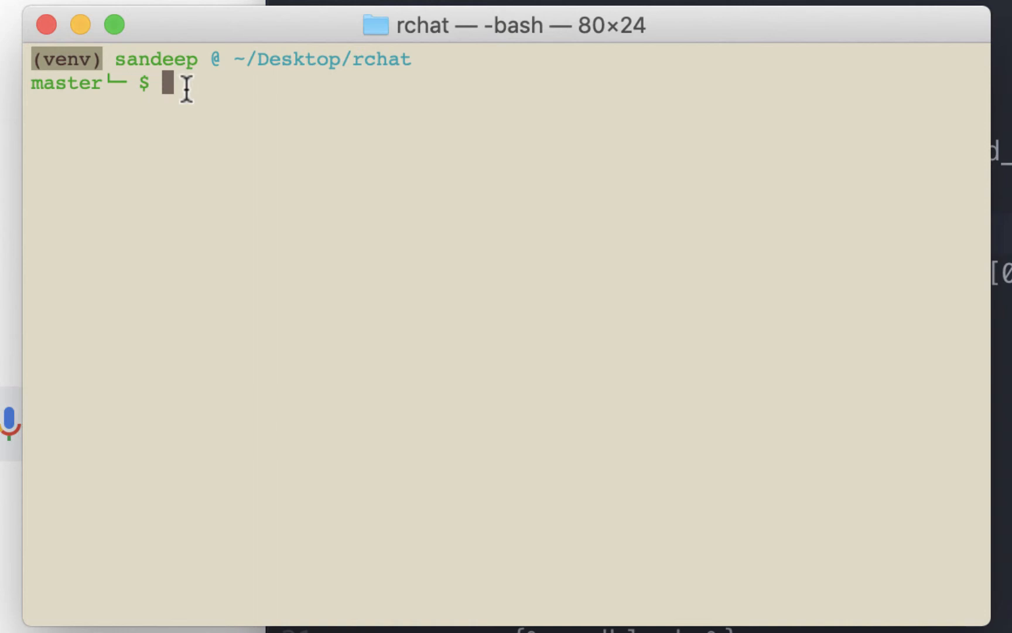
# - Run python3 application.py and select the 127.0.0.1:5000 server address
pyautogui.write('python3')
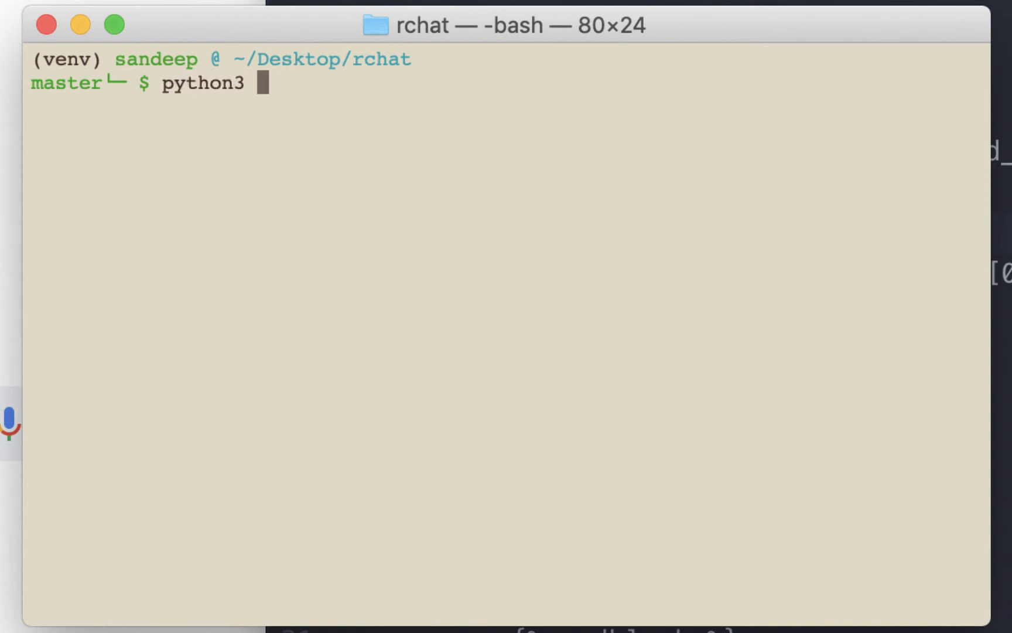
pyautogui.write('application.py')
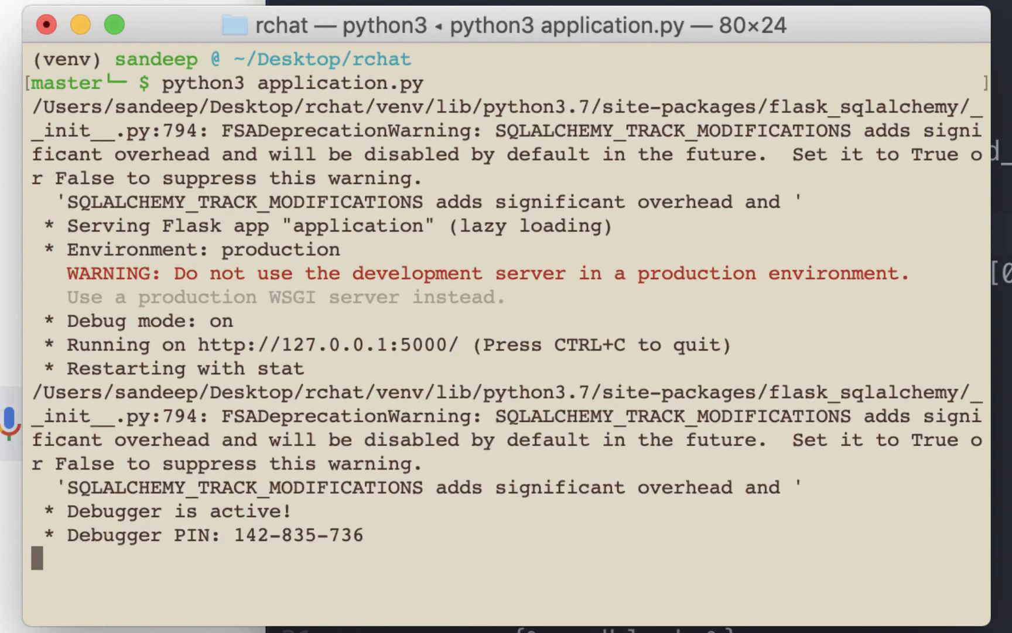
pyautogui.doubleClick(323, 345)
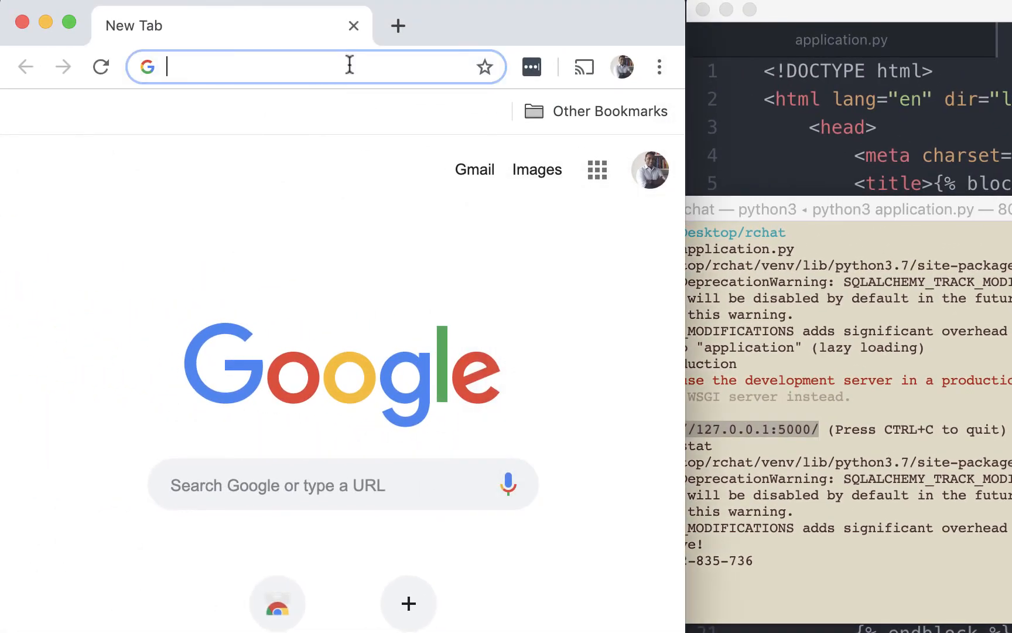
# - Register User8 at 127.0.0.1:5000 so the login page flashes the success message
pyautogui.write('127.0.0.1:5000')
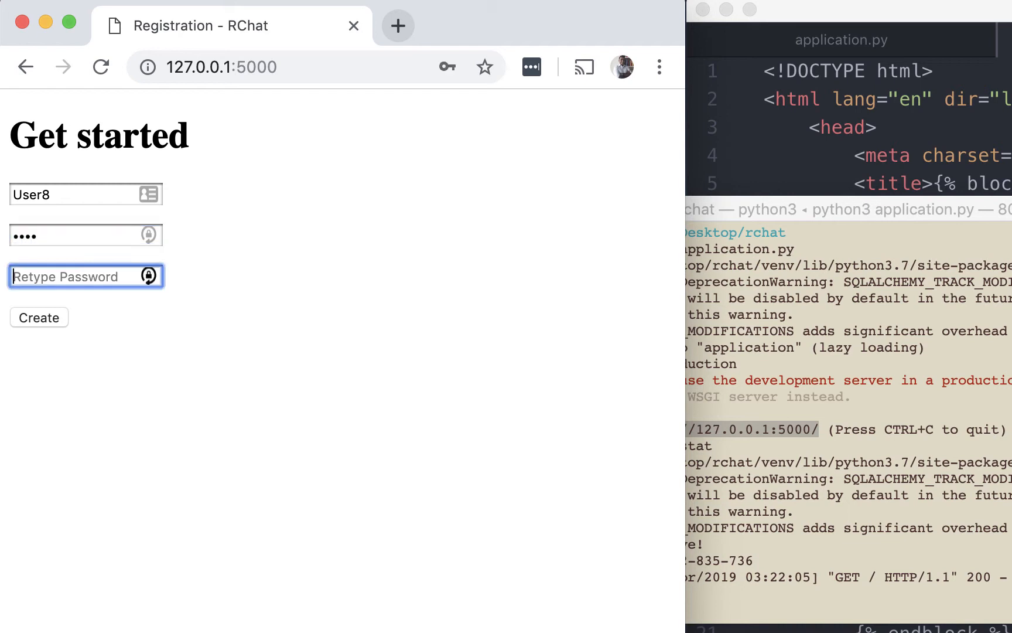
pyautogui.write('••••')
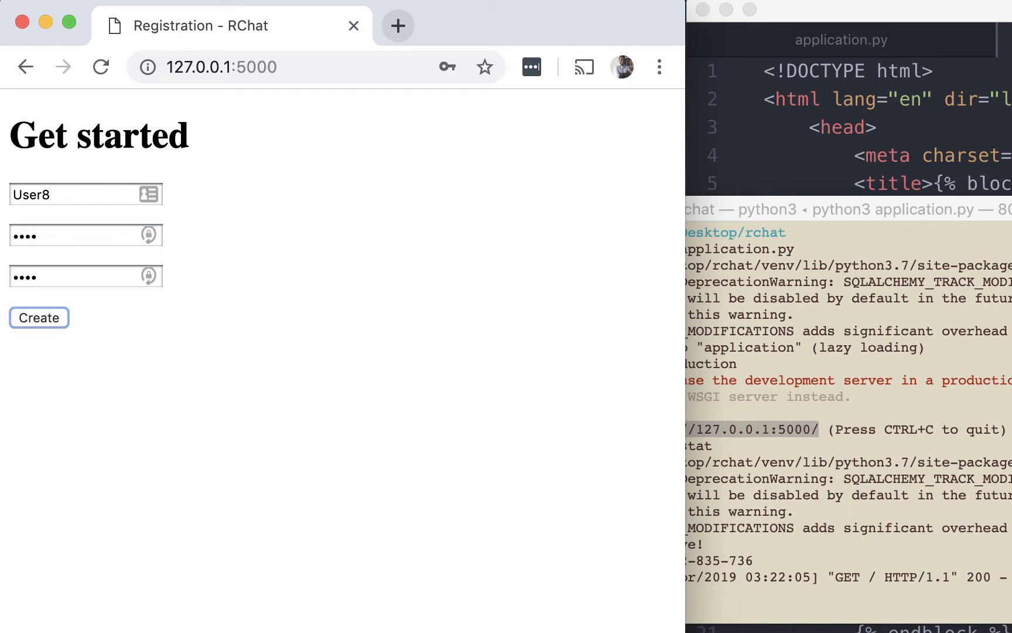
pyautogui.click(39, 317)
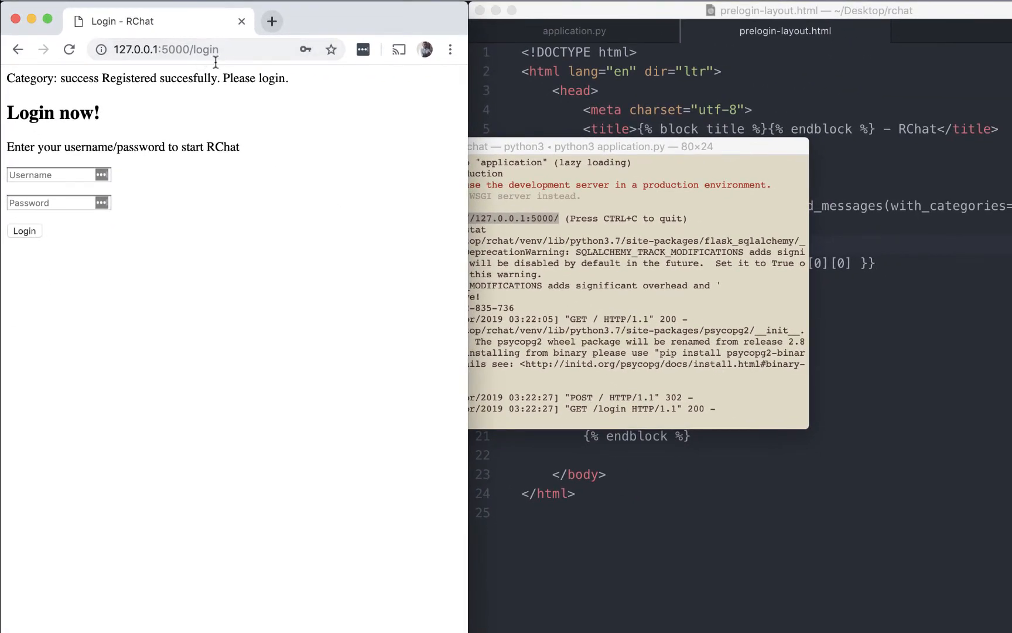
# - Review the 'success' flash() call in application.py, then return to the login page
pyautogui.click(572, 31)
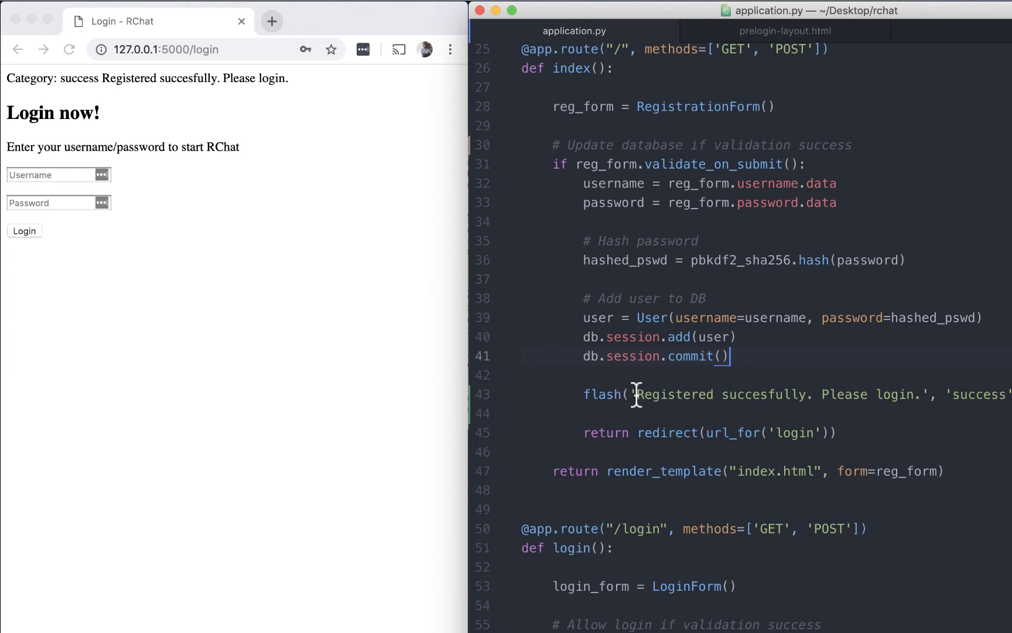
pyautogui.moveTo(901, 394)
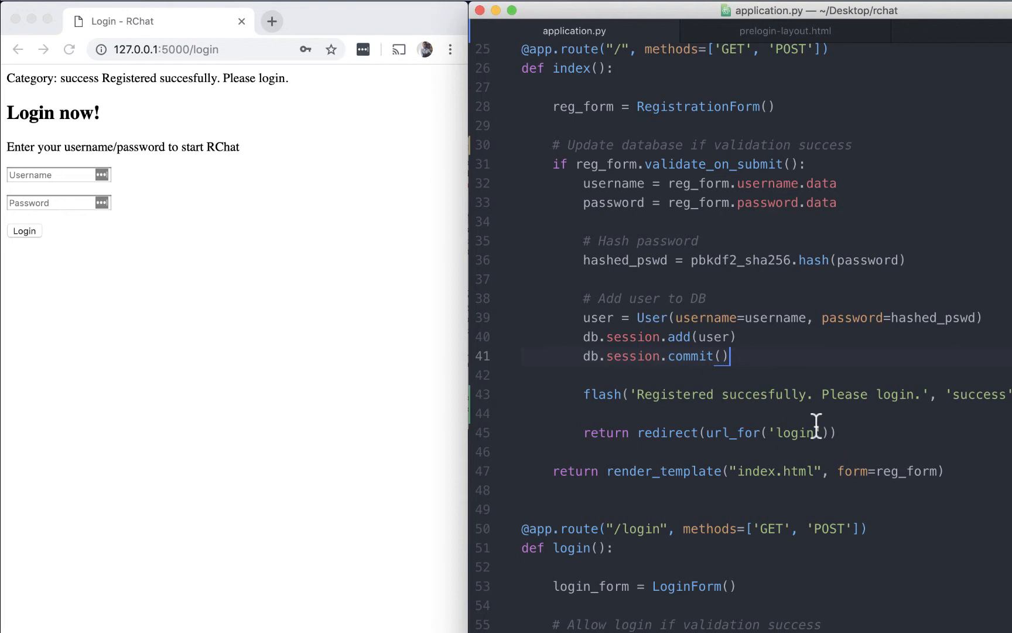
pyautogui.moveTo(9, 180)
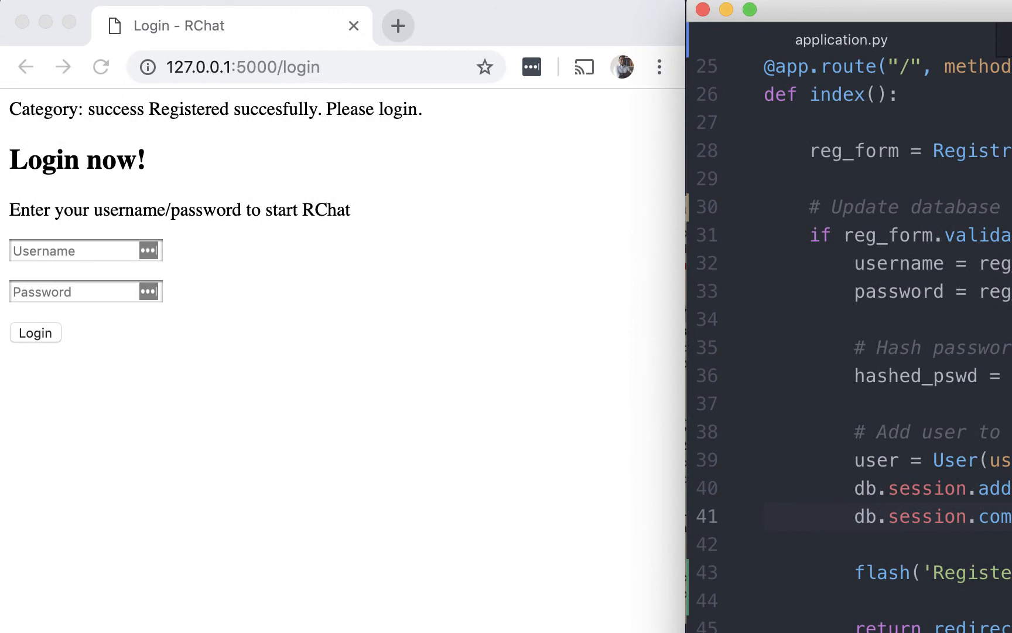
pyautogui.click(100, 67)
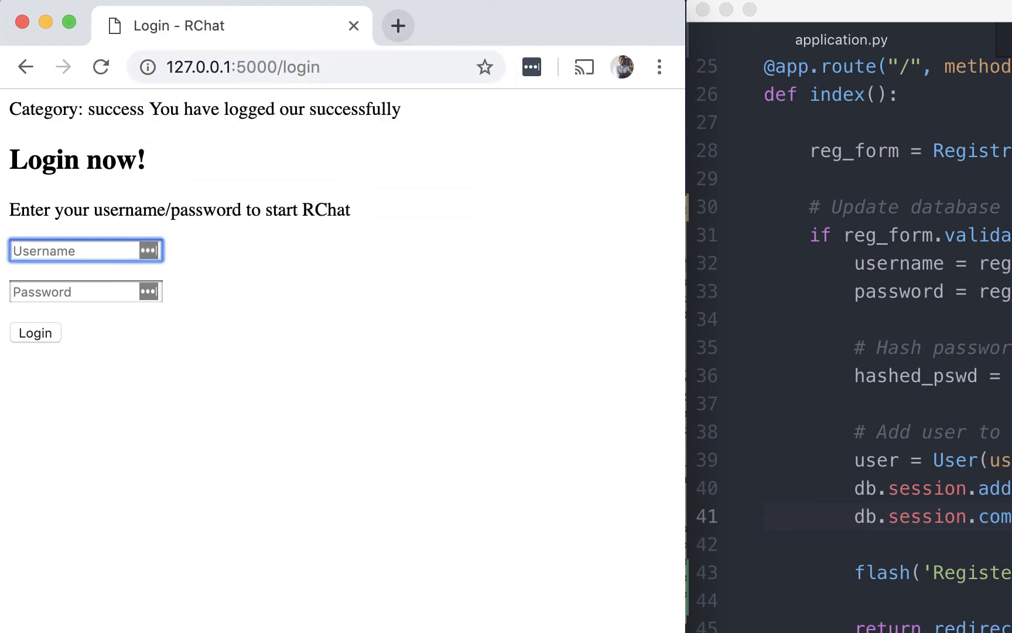
# - Correct the logout flash typo 'logged our' to 'logged out' in application.py
pyautogui.doubleClick(106, 109)
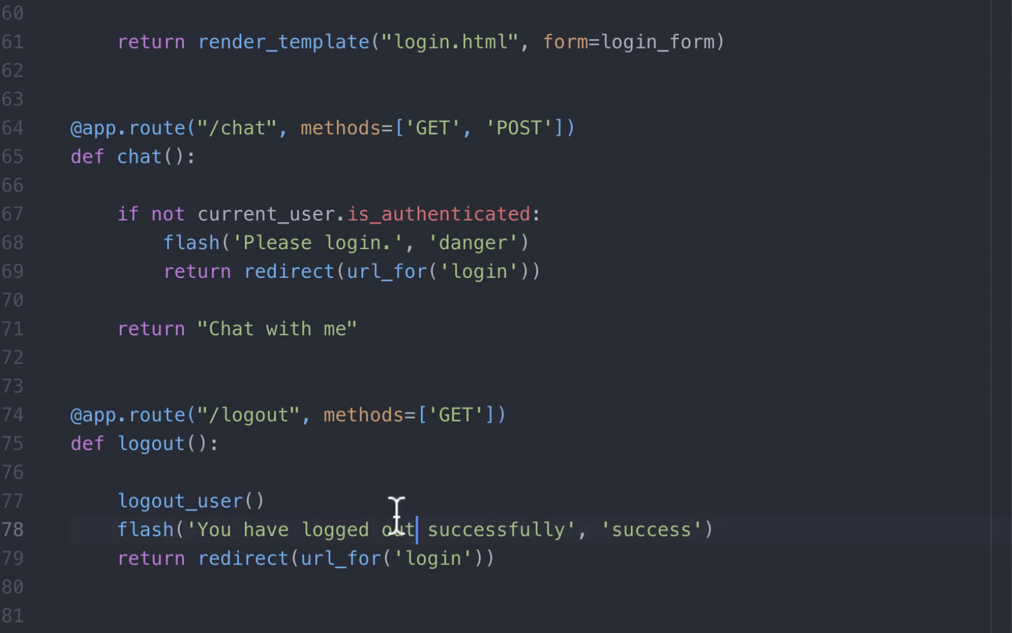
pyautogui.moveTo(225, 415)
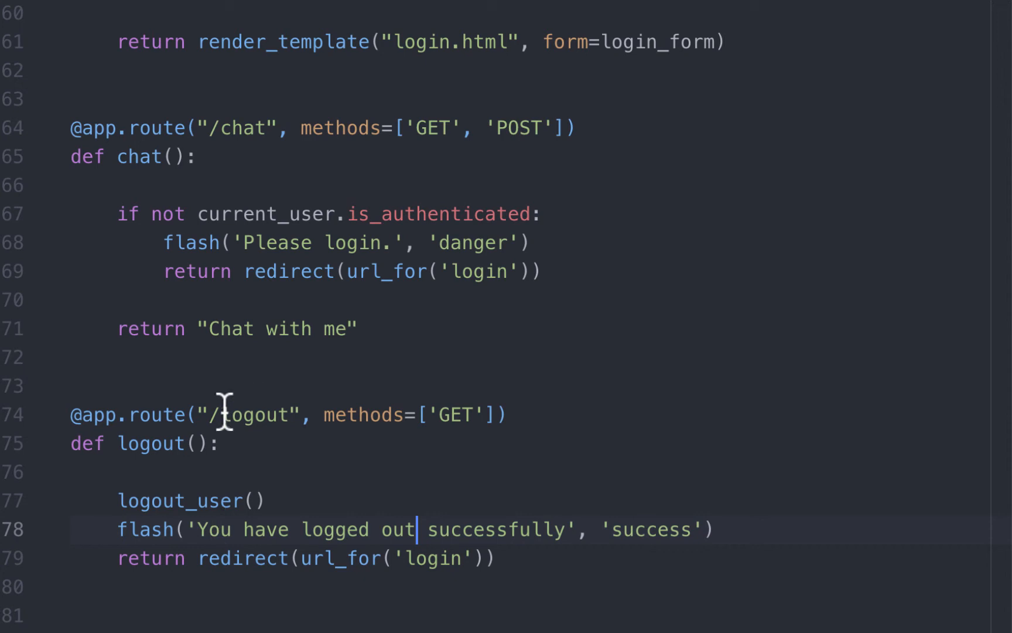
pyautogui.moveTo(201, 530)
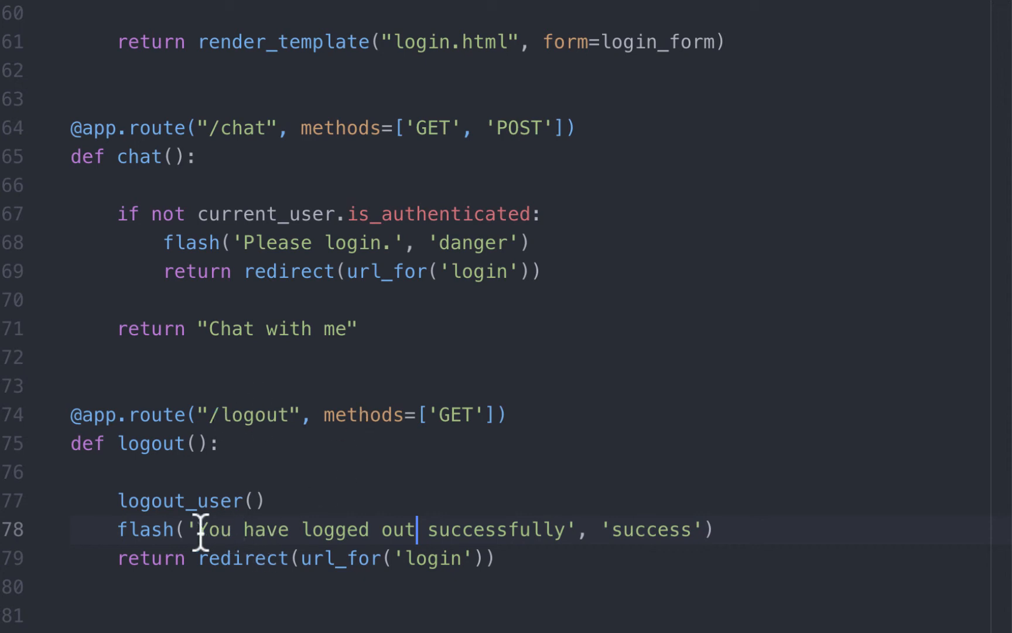
pyautogui.moveTo(196, 528); pyautogui.dragTo(568, 528)
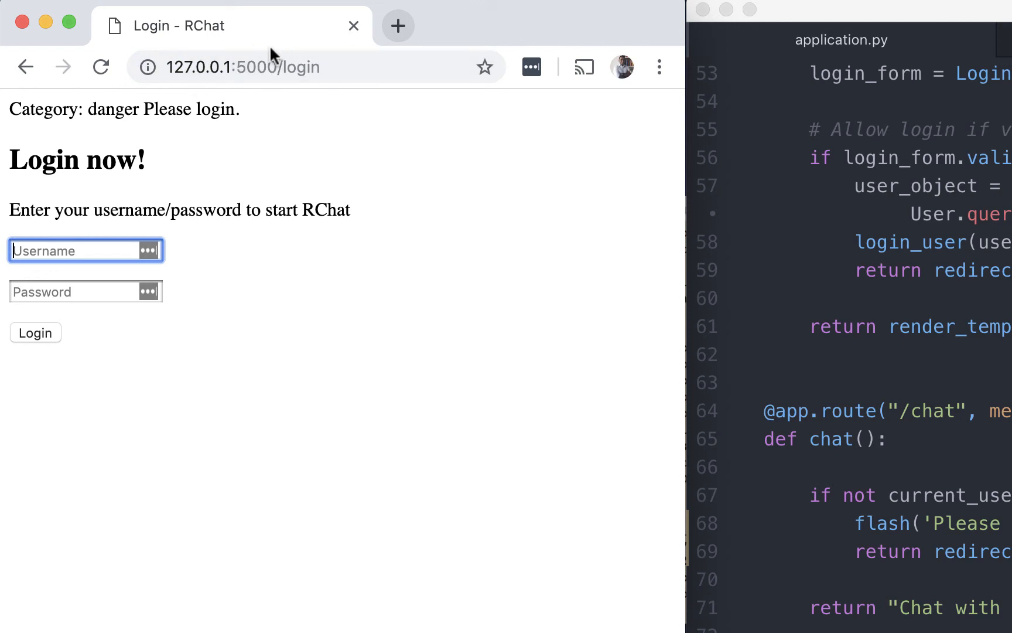
pyautogui.moveTo(300, 90)
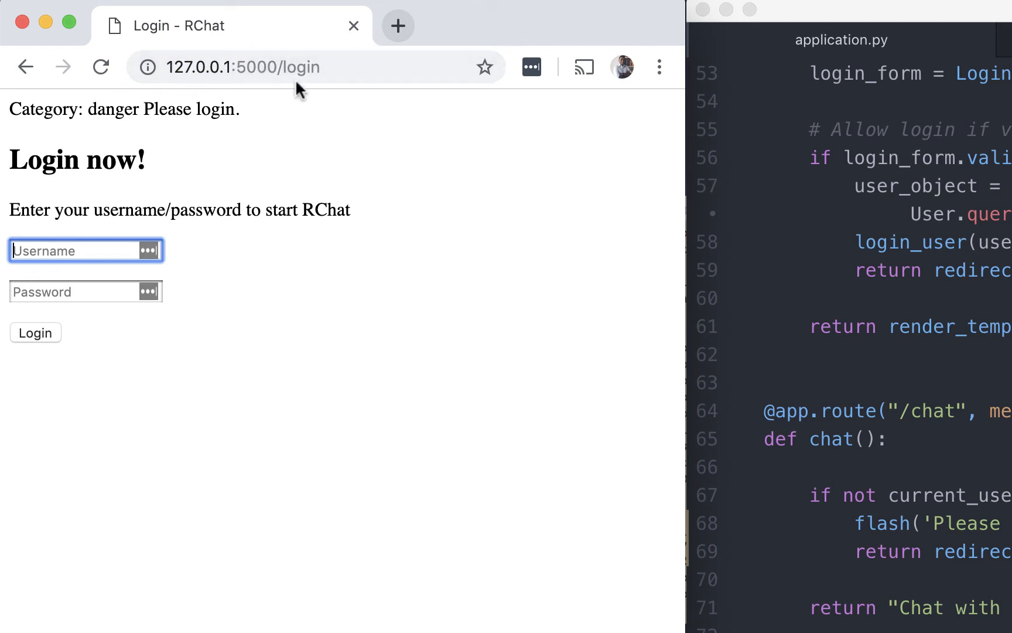
pyautogui.moveTo(277, 123)
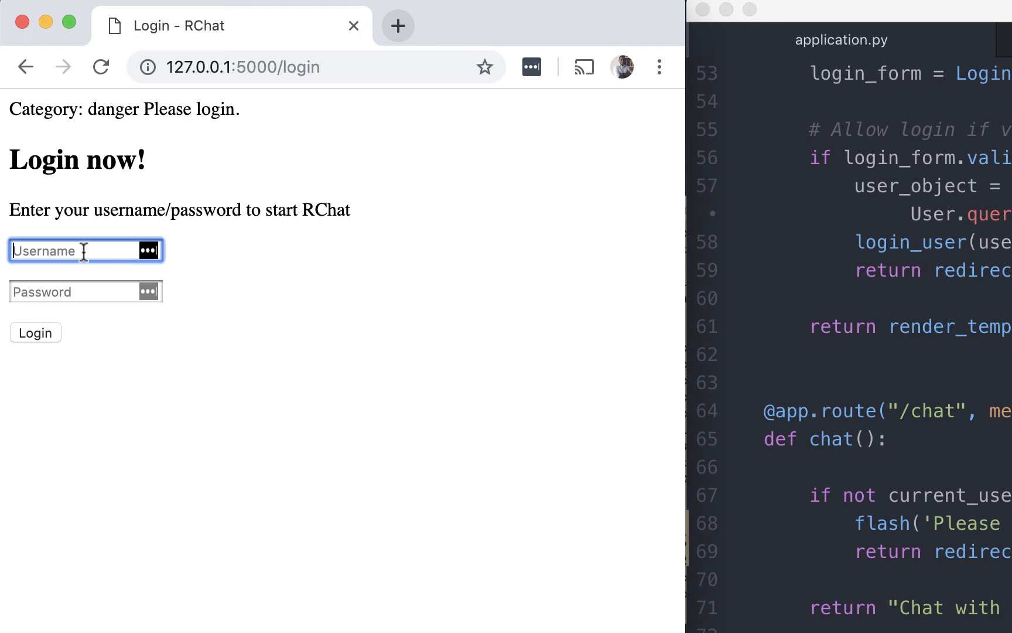
# - Log in as User8 after the danger notice and reach the Chat with me page
pyautogui.write('User')
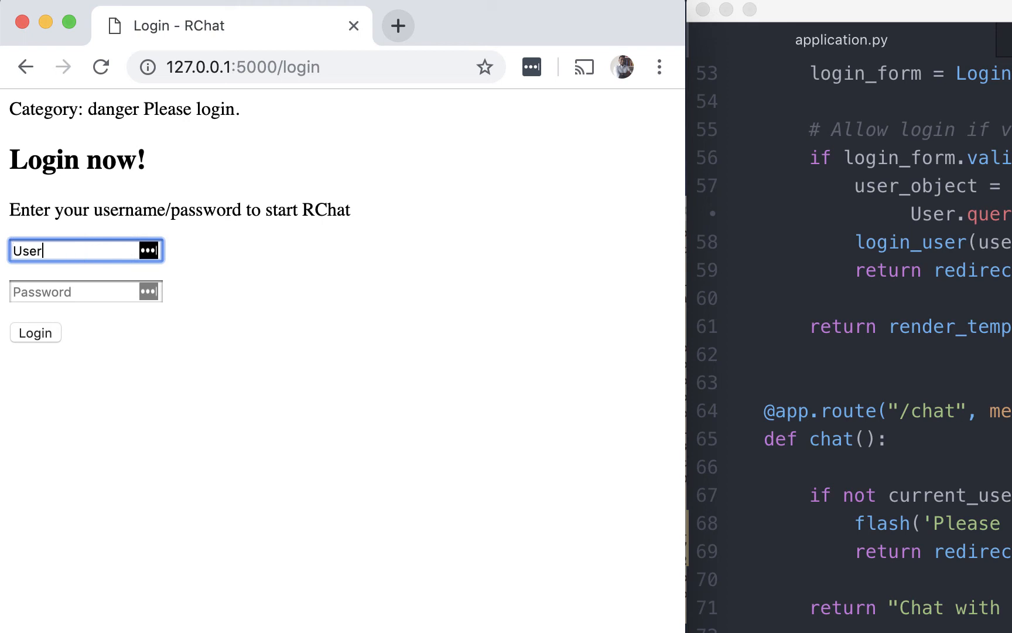
pyautogui.click(35, 333)
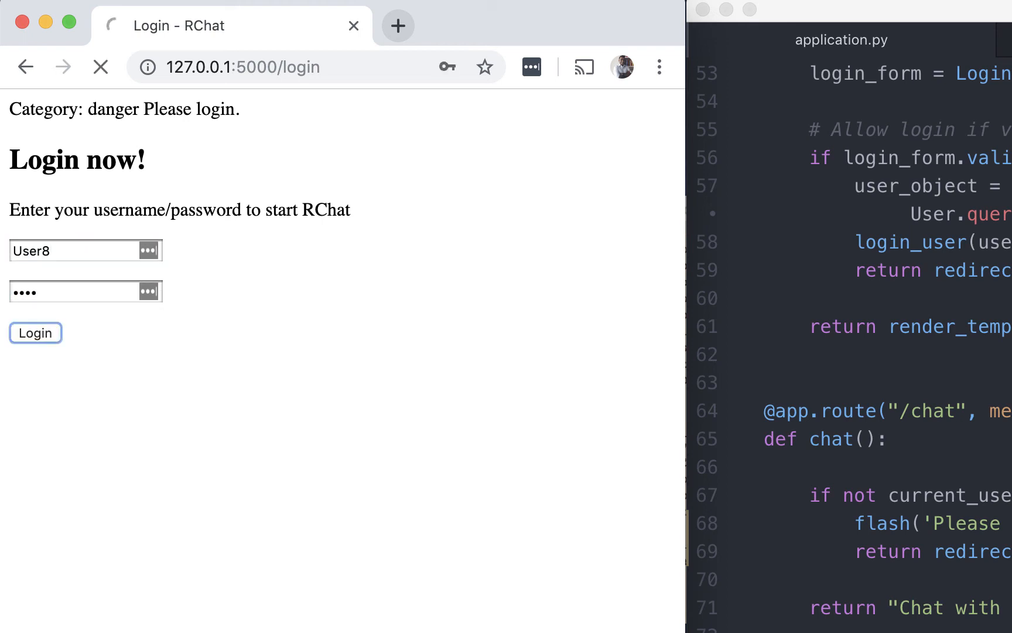
pyautogui.click(35, 333)
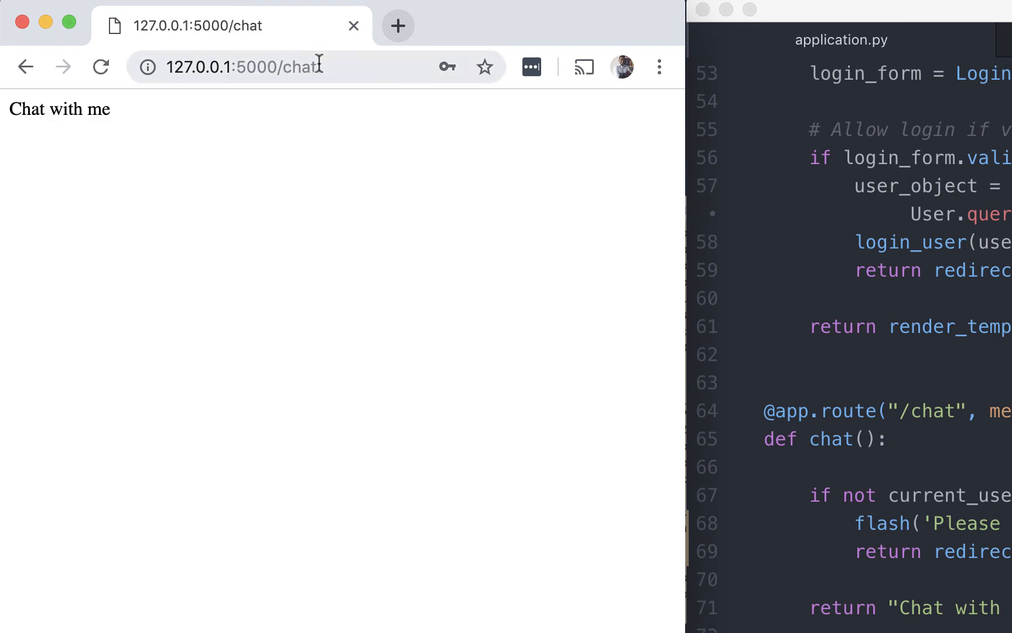
pyautogui.doubleClick(299, 67)
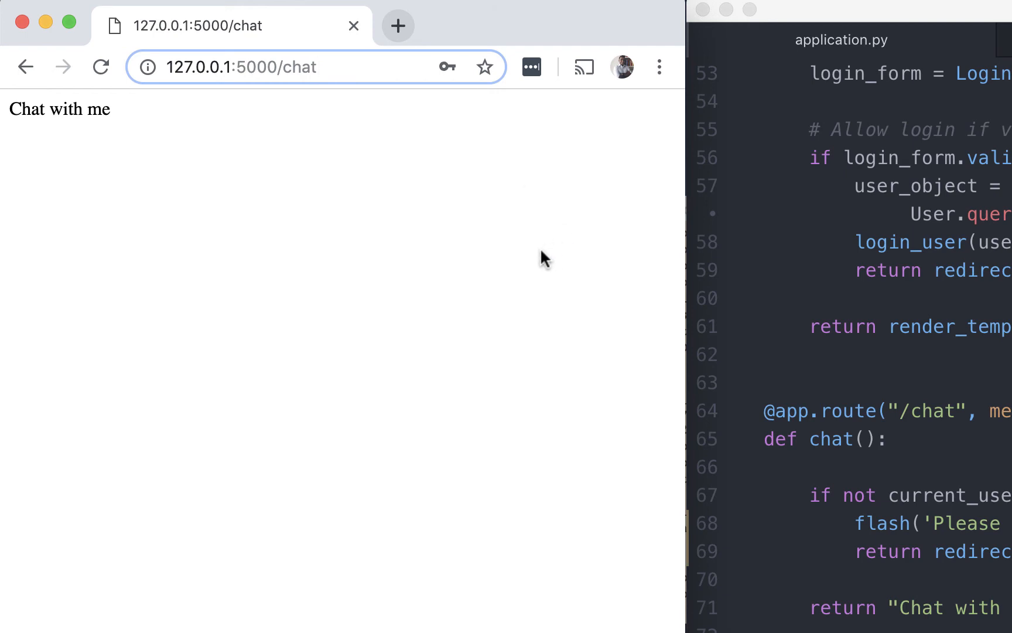
pyautogui.click(316, 67)
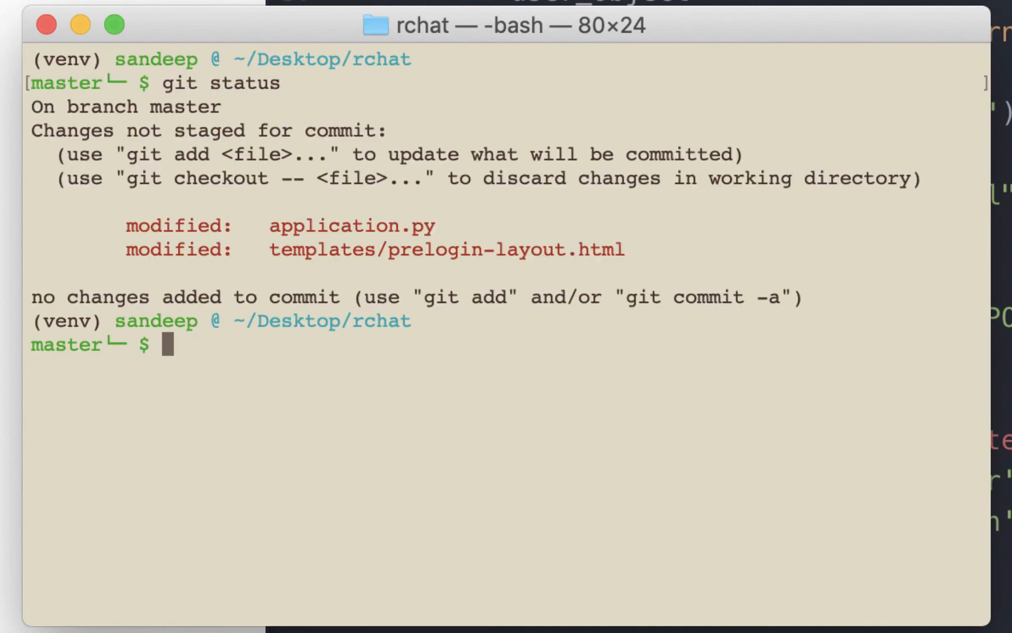
# - Begin a git commit -am with the message 'Add message flas…'
pyautogui.write('git')
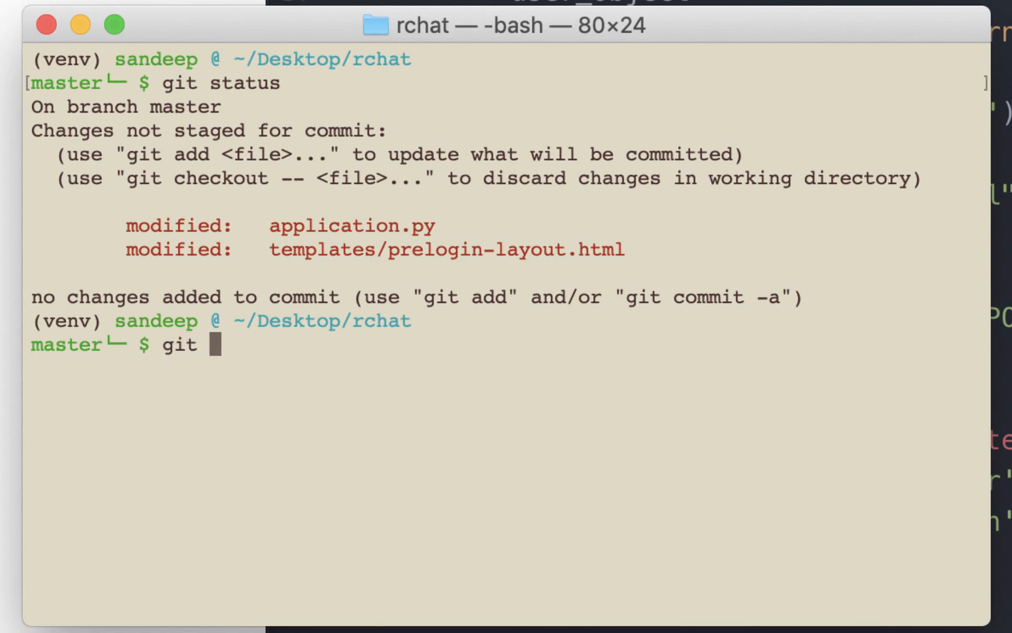
pyautogui.write('commit -am "')
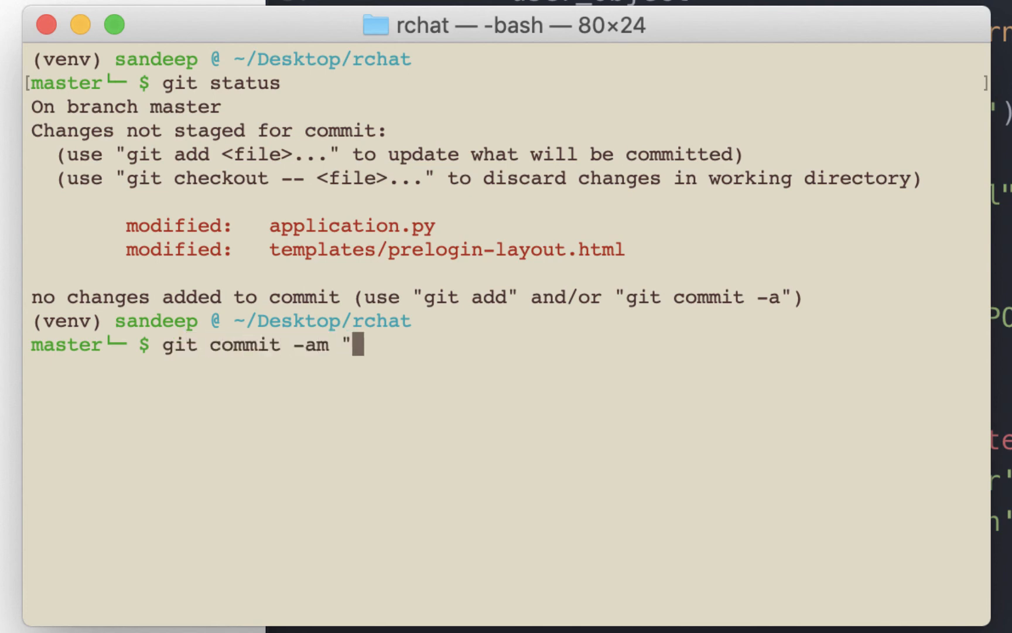
pyautogui.write('Add message flas')
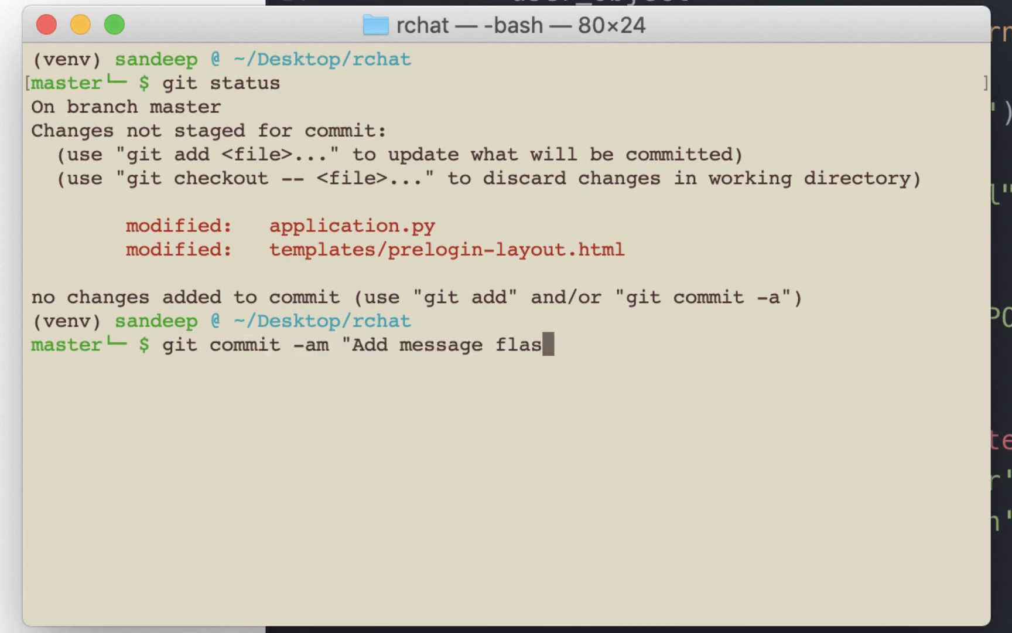